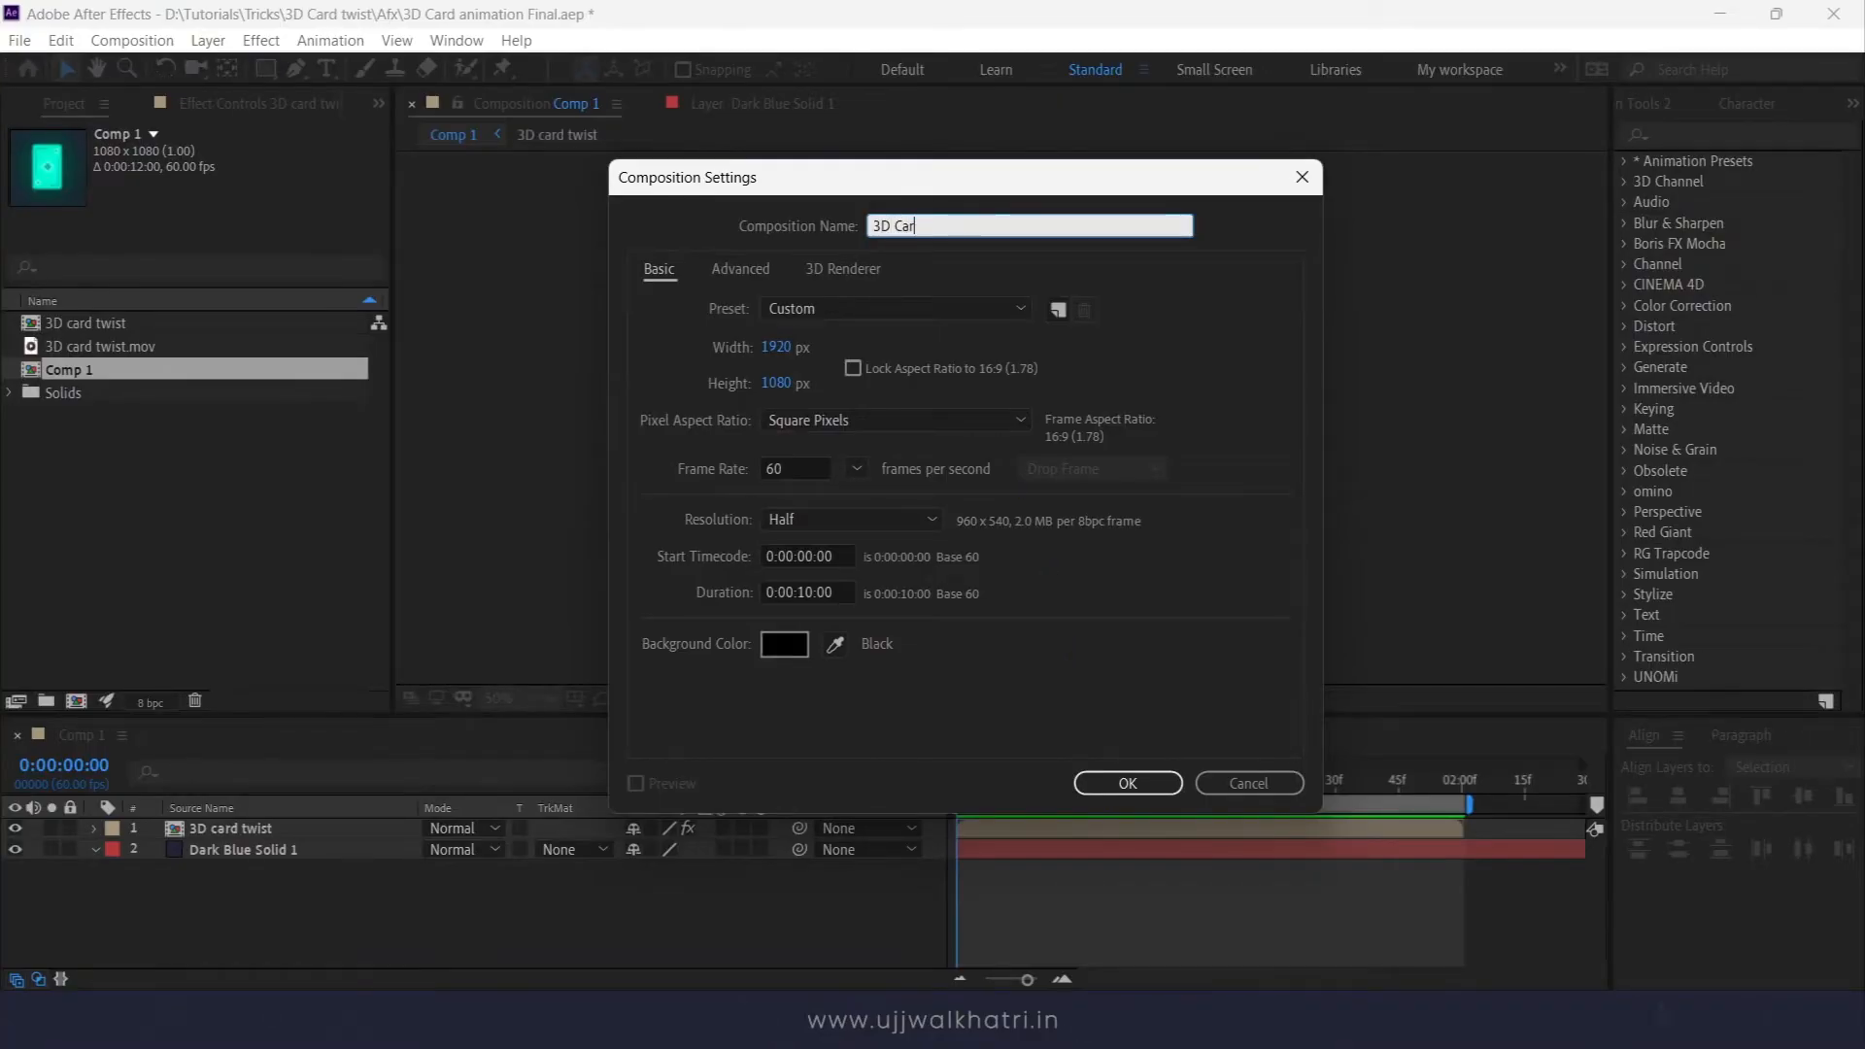
Step: Confirm the 3D Card composition and expand the Card layer's Contents to show its border and diamond groups
click(1127, 783)
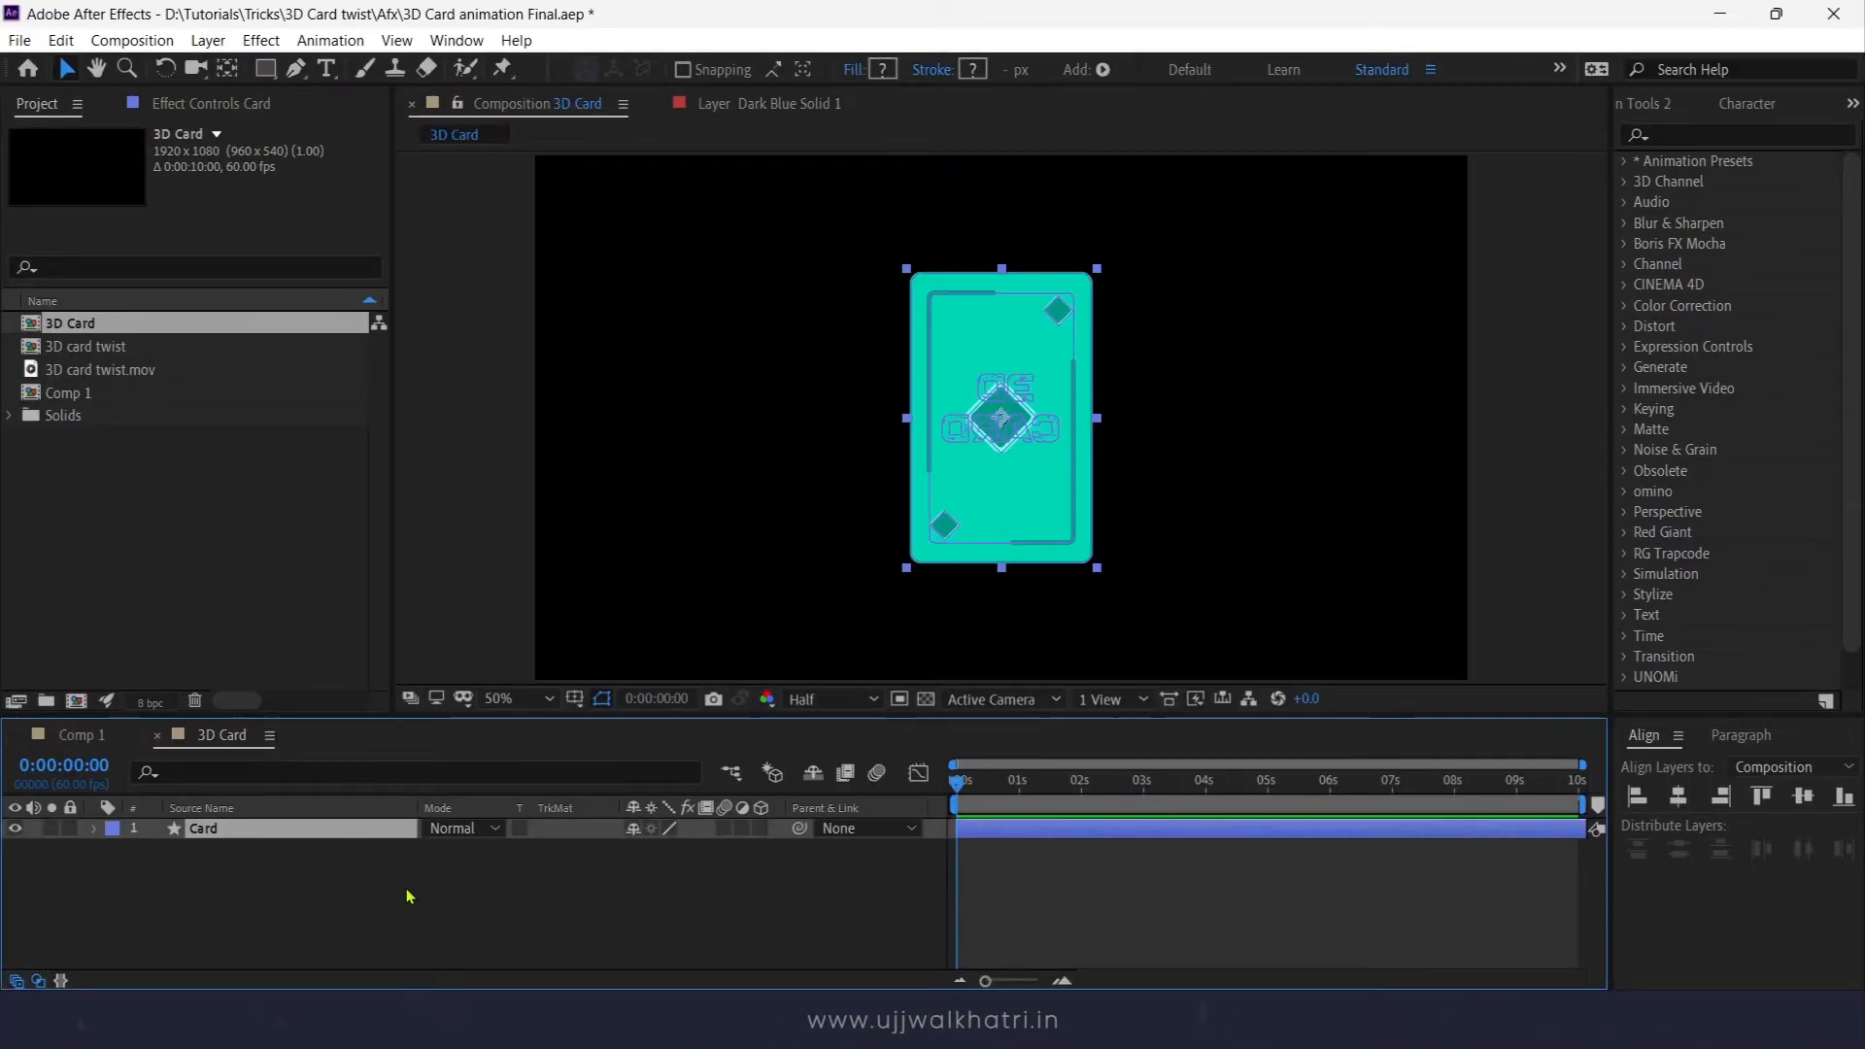
click(93, 827)
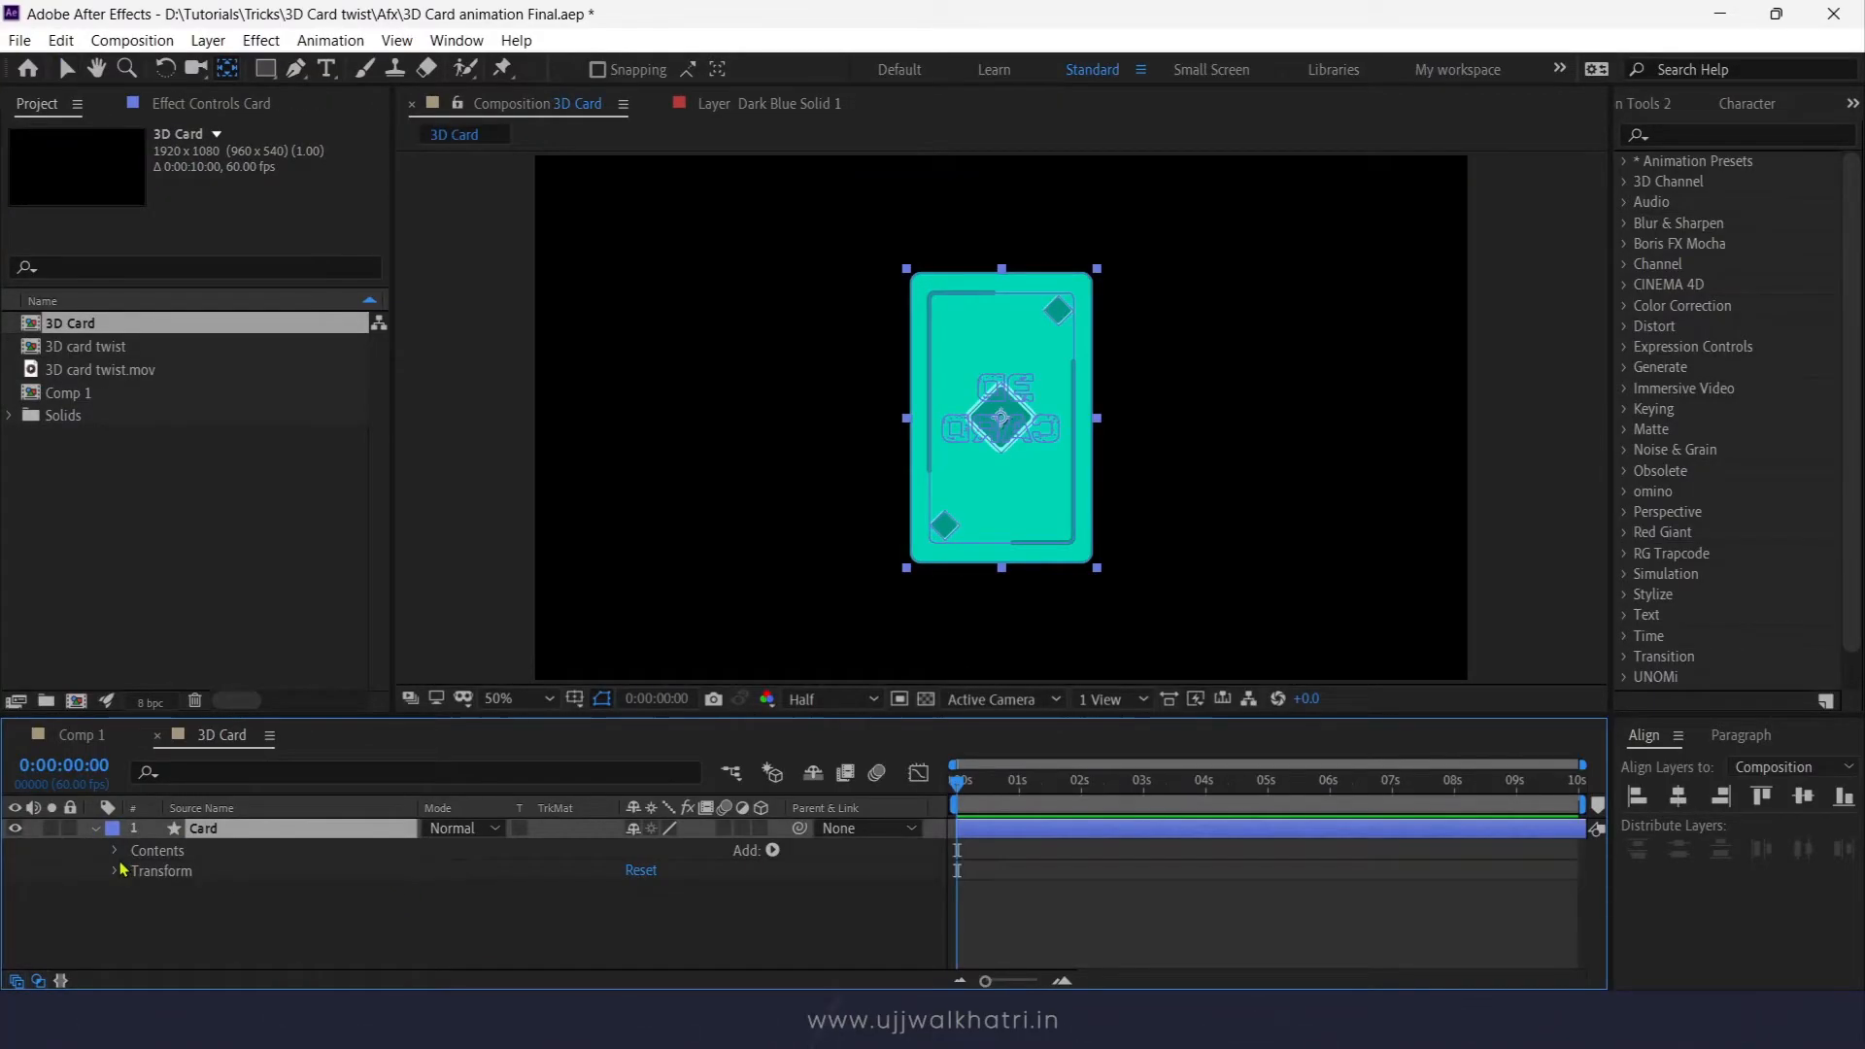
click(115, 849)
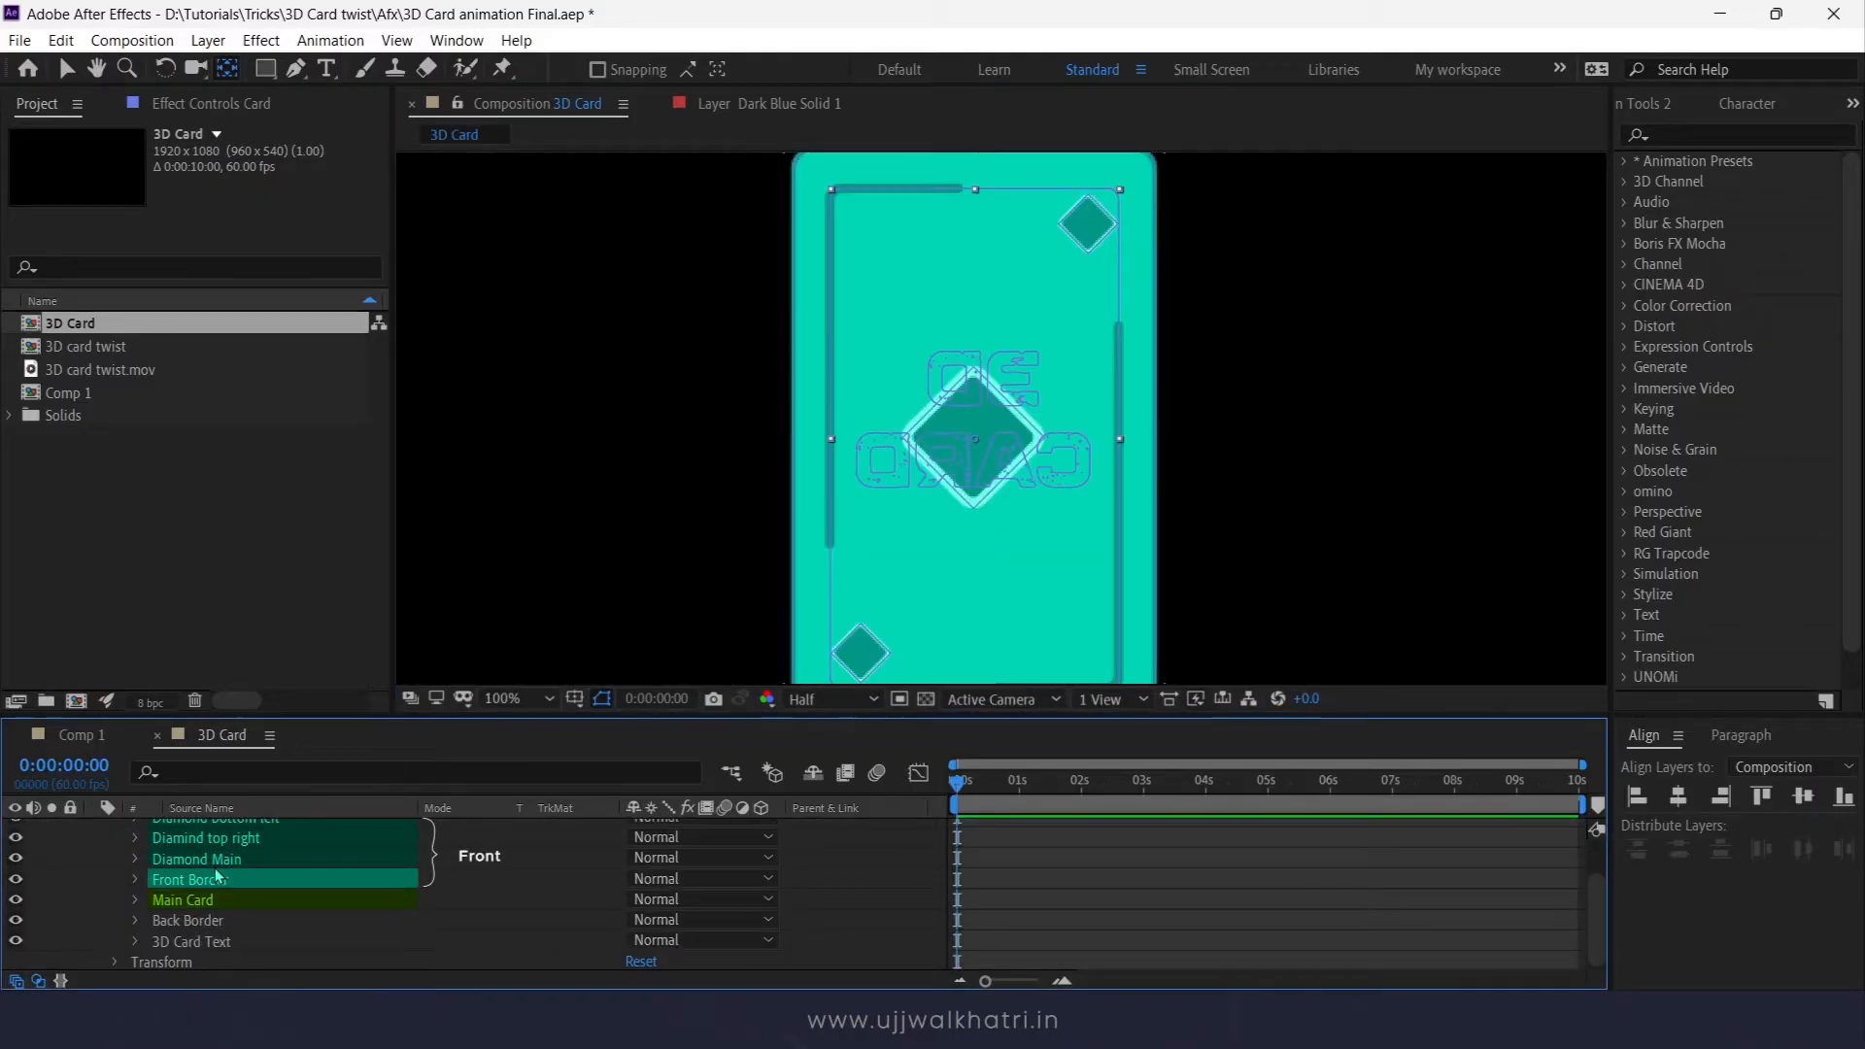
click(183, 899)
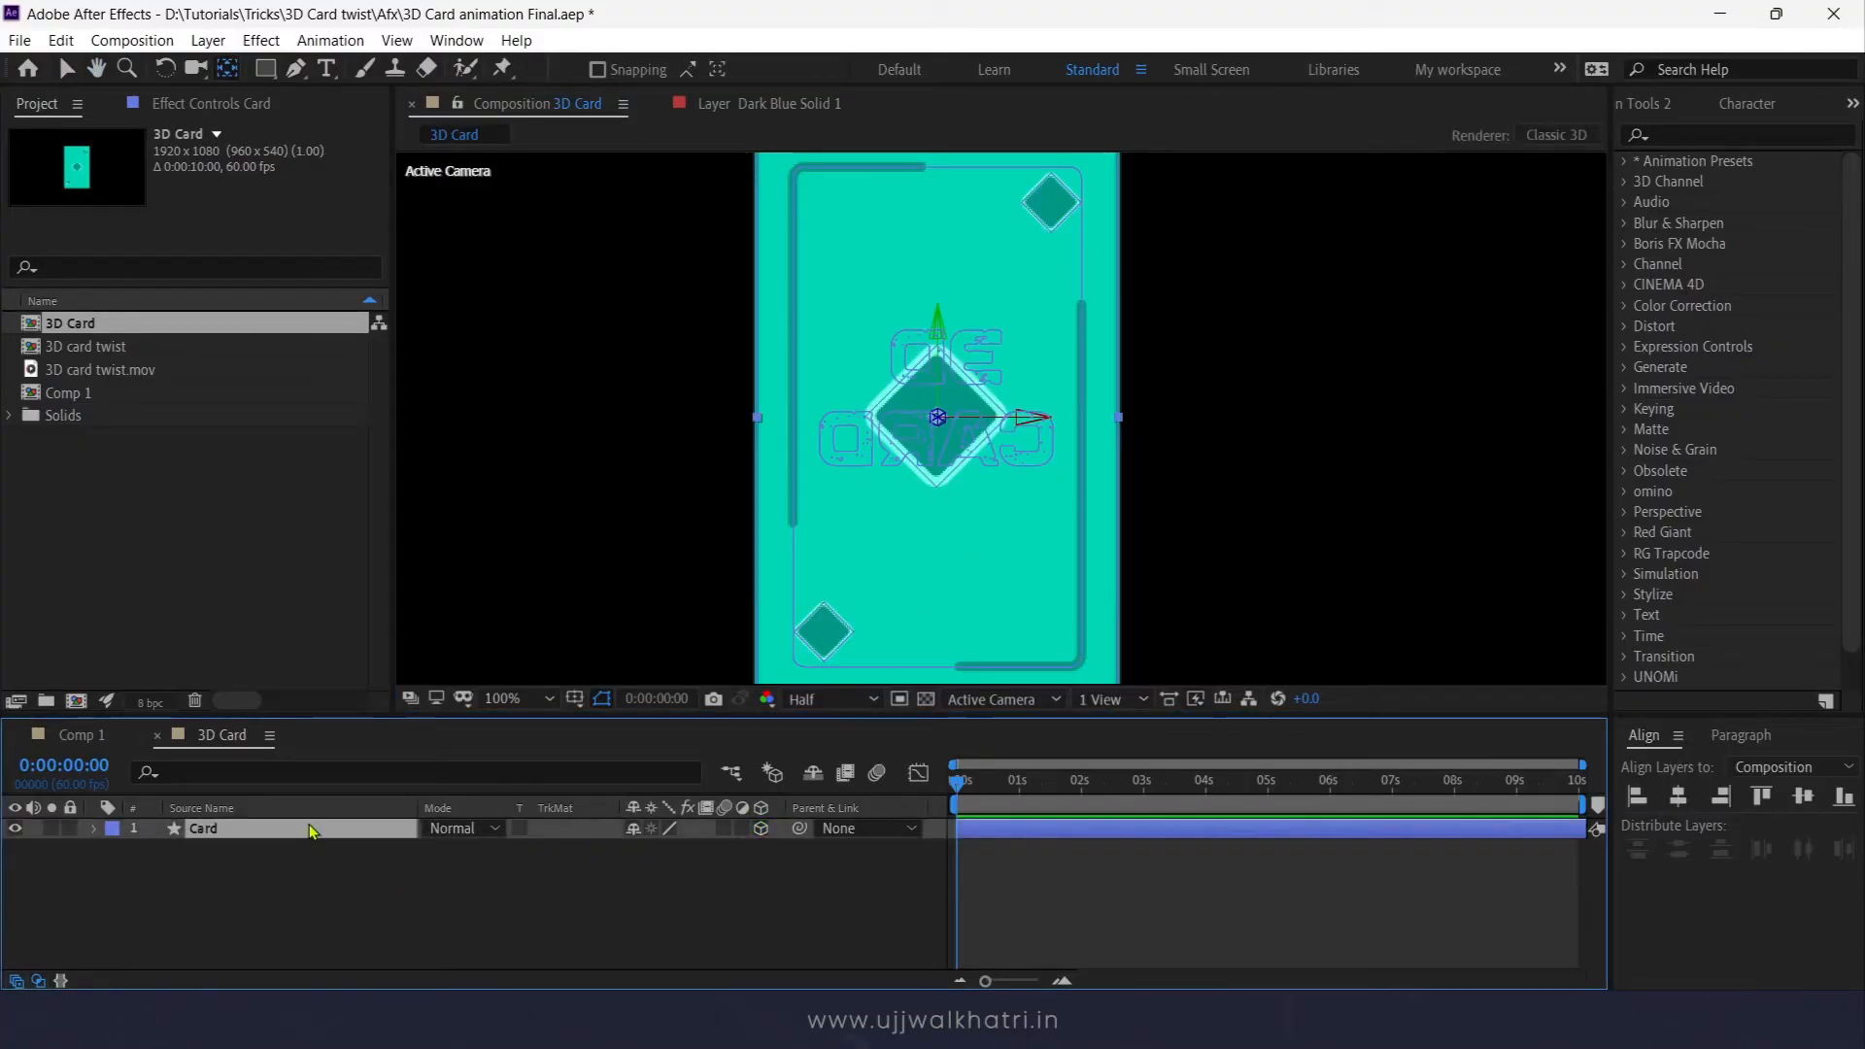
Step: Set the 3D Card comp's 3D renderer to CINEMA 4D and re-expand the Card layer
click(1554, 134)
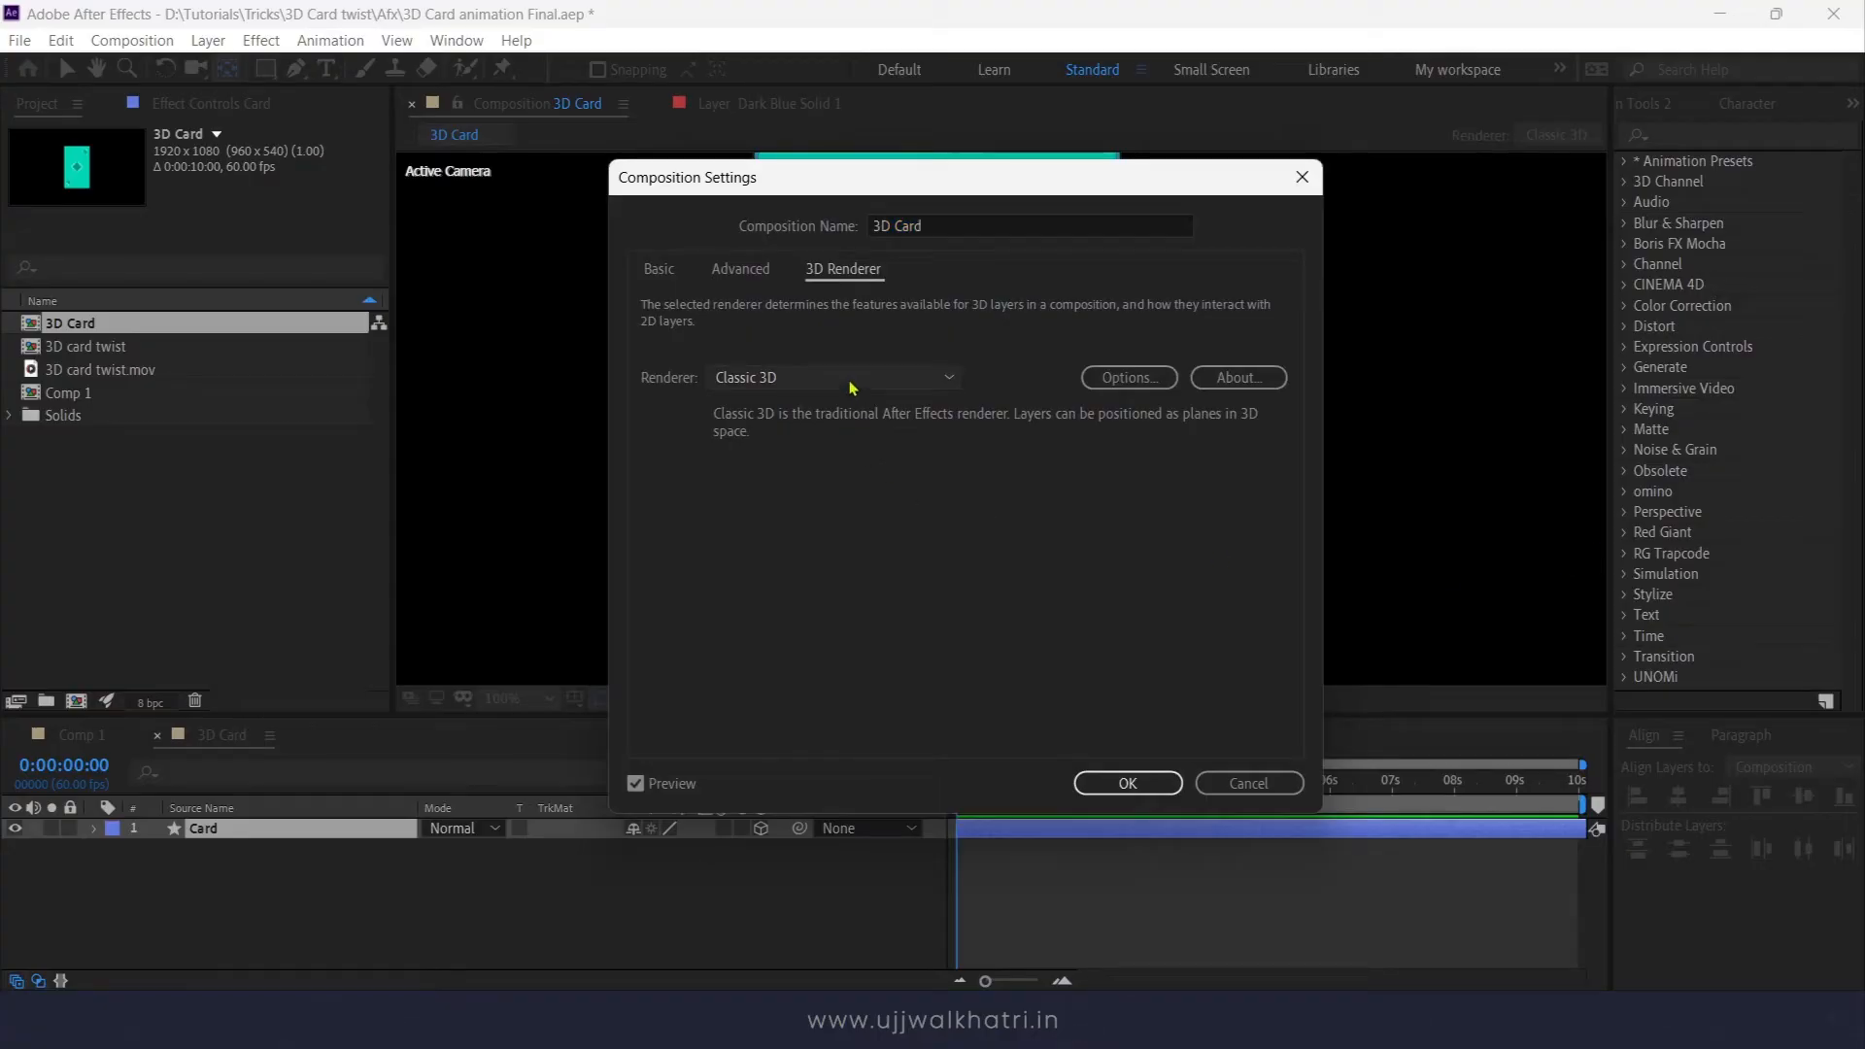
click(832, 377)
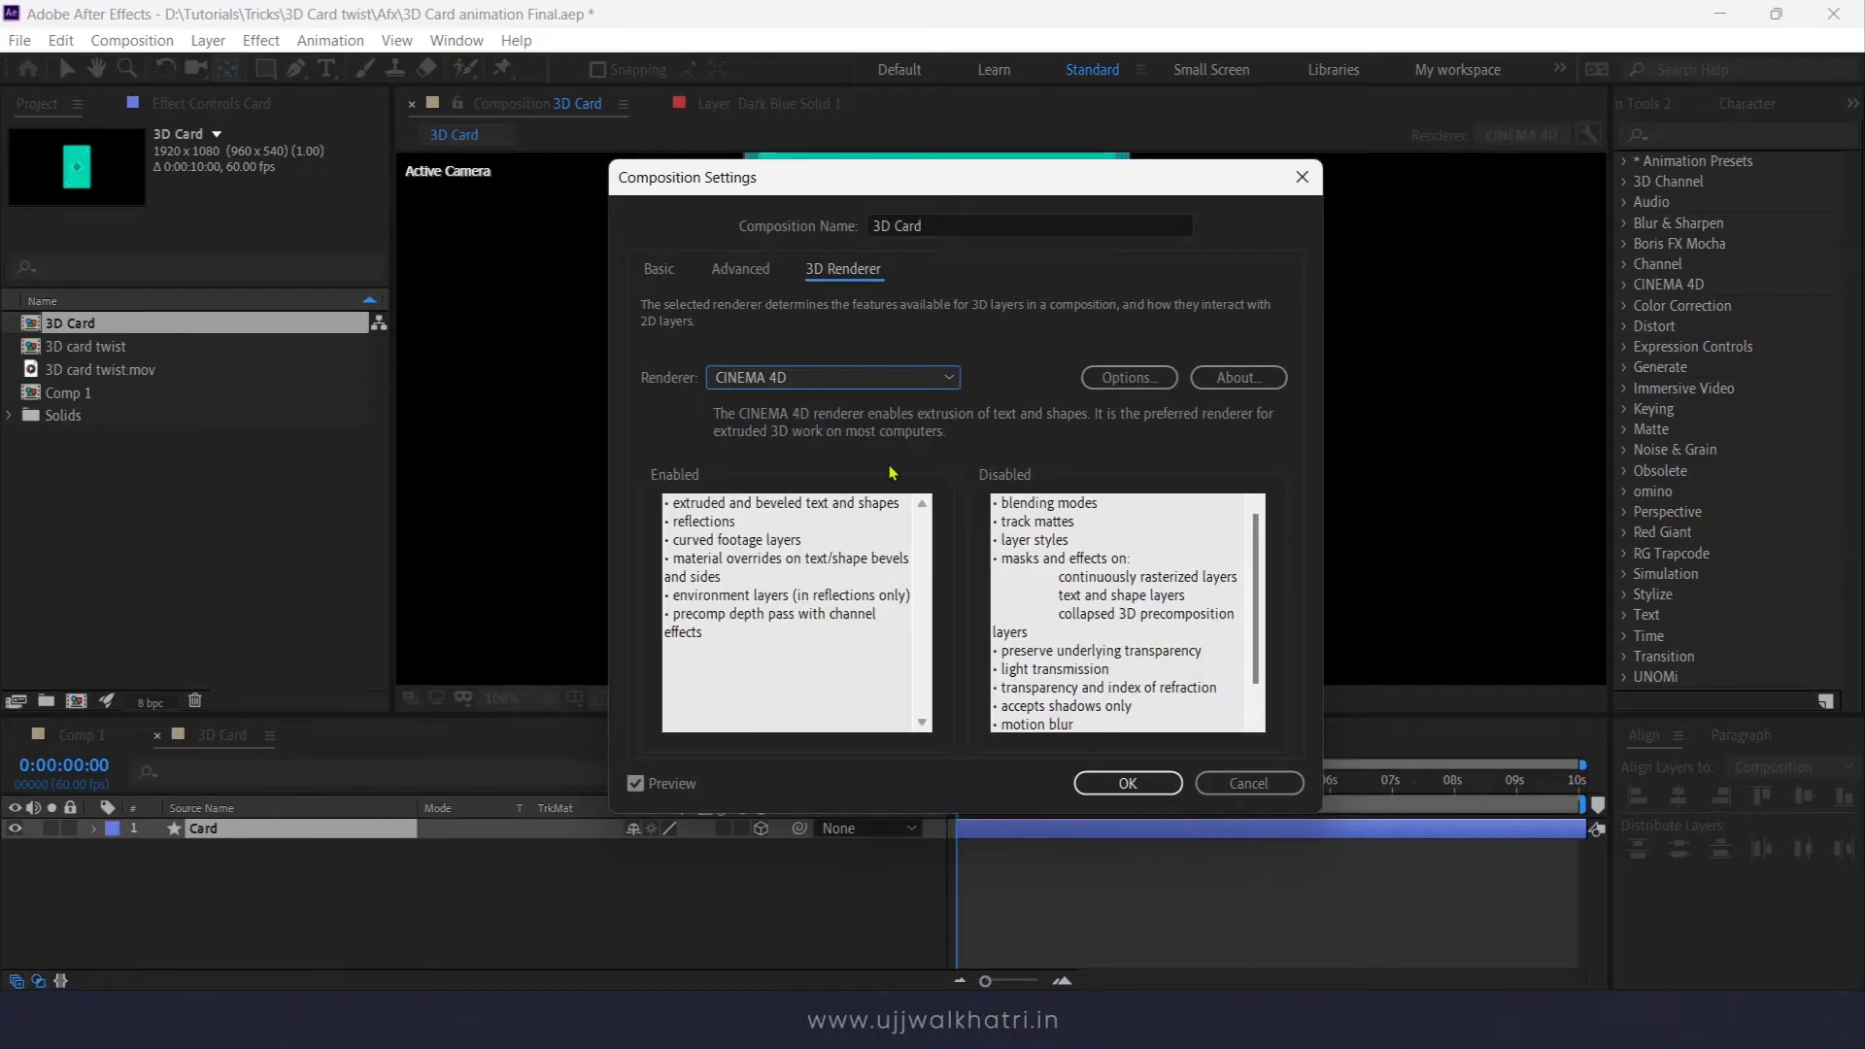
click(1125, 783)
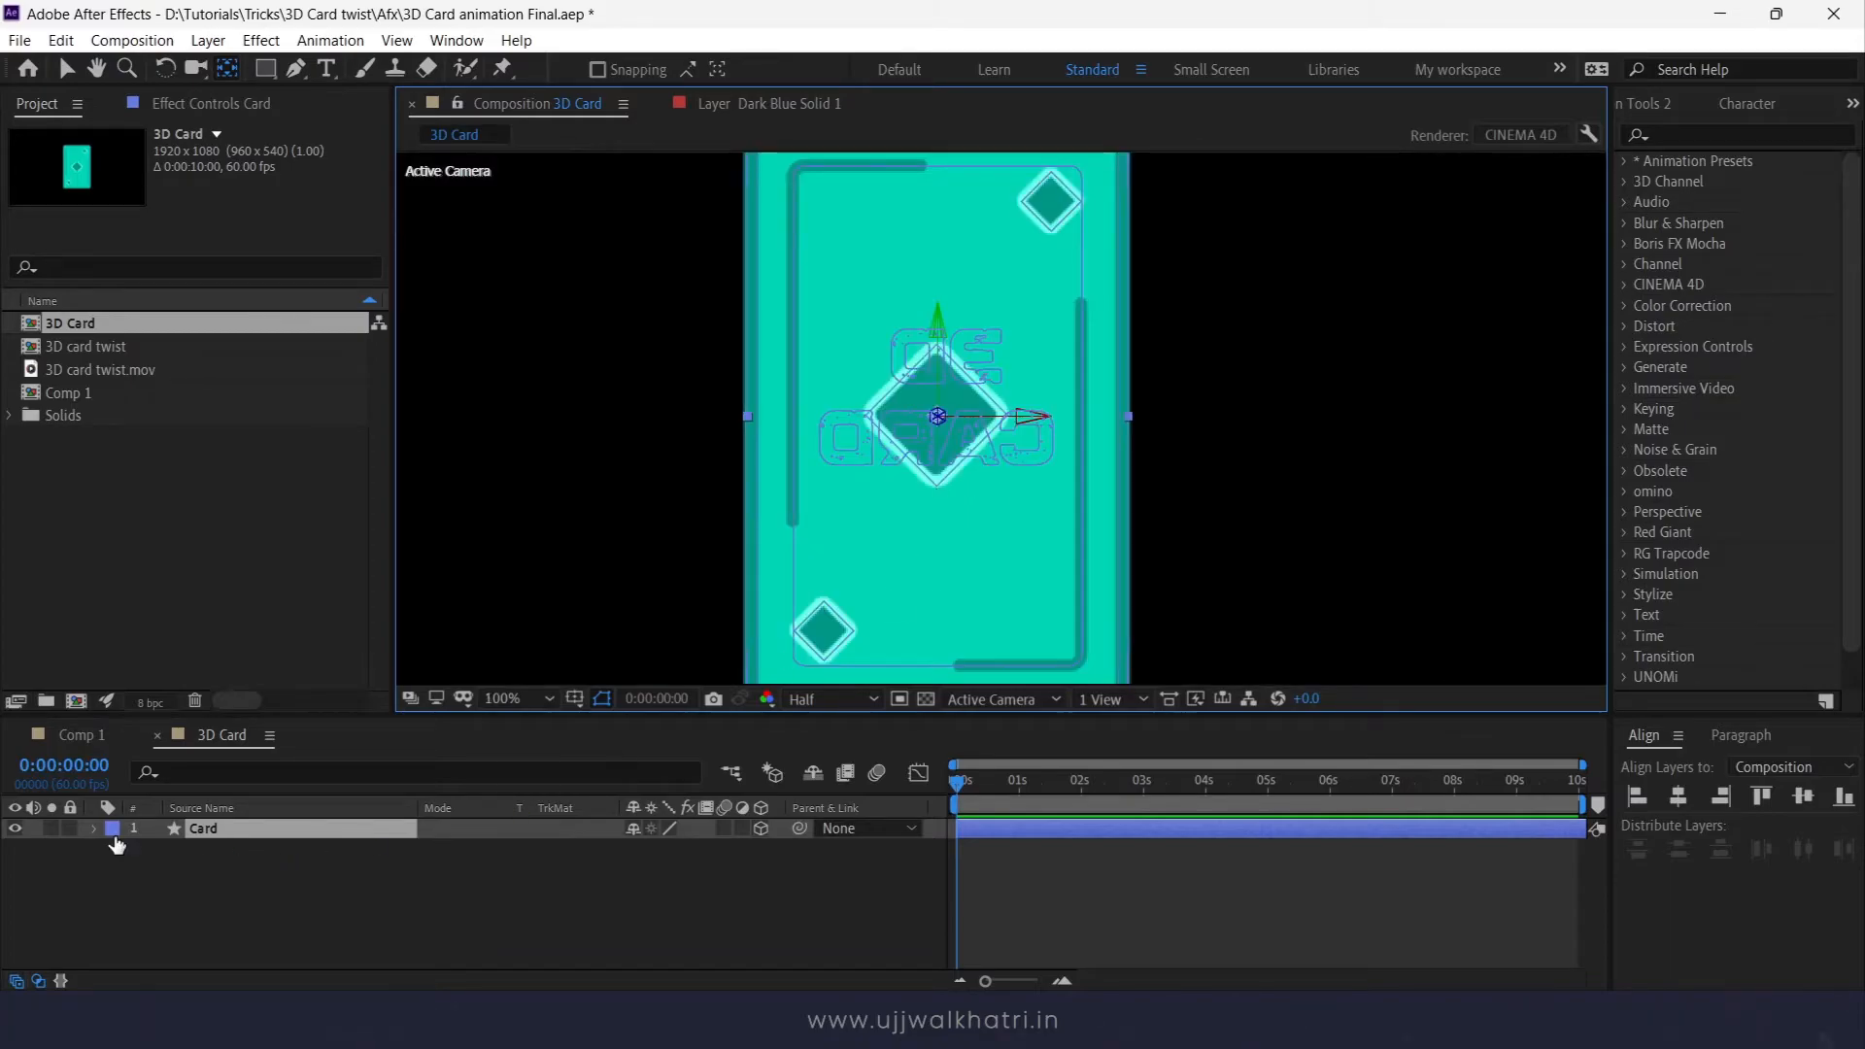
click(94, 829)
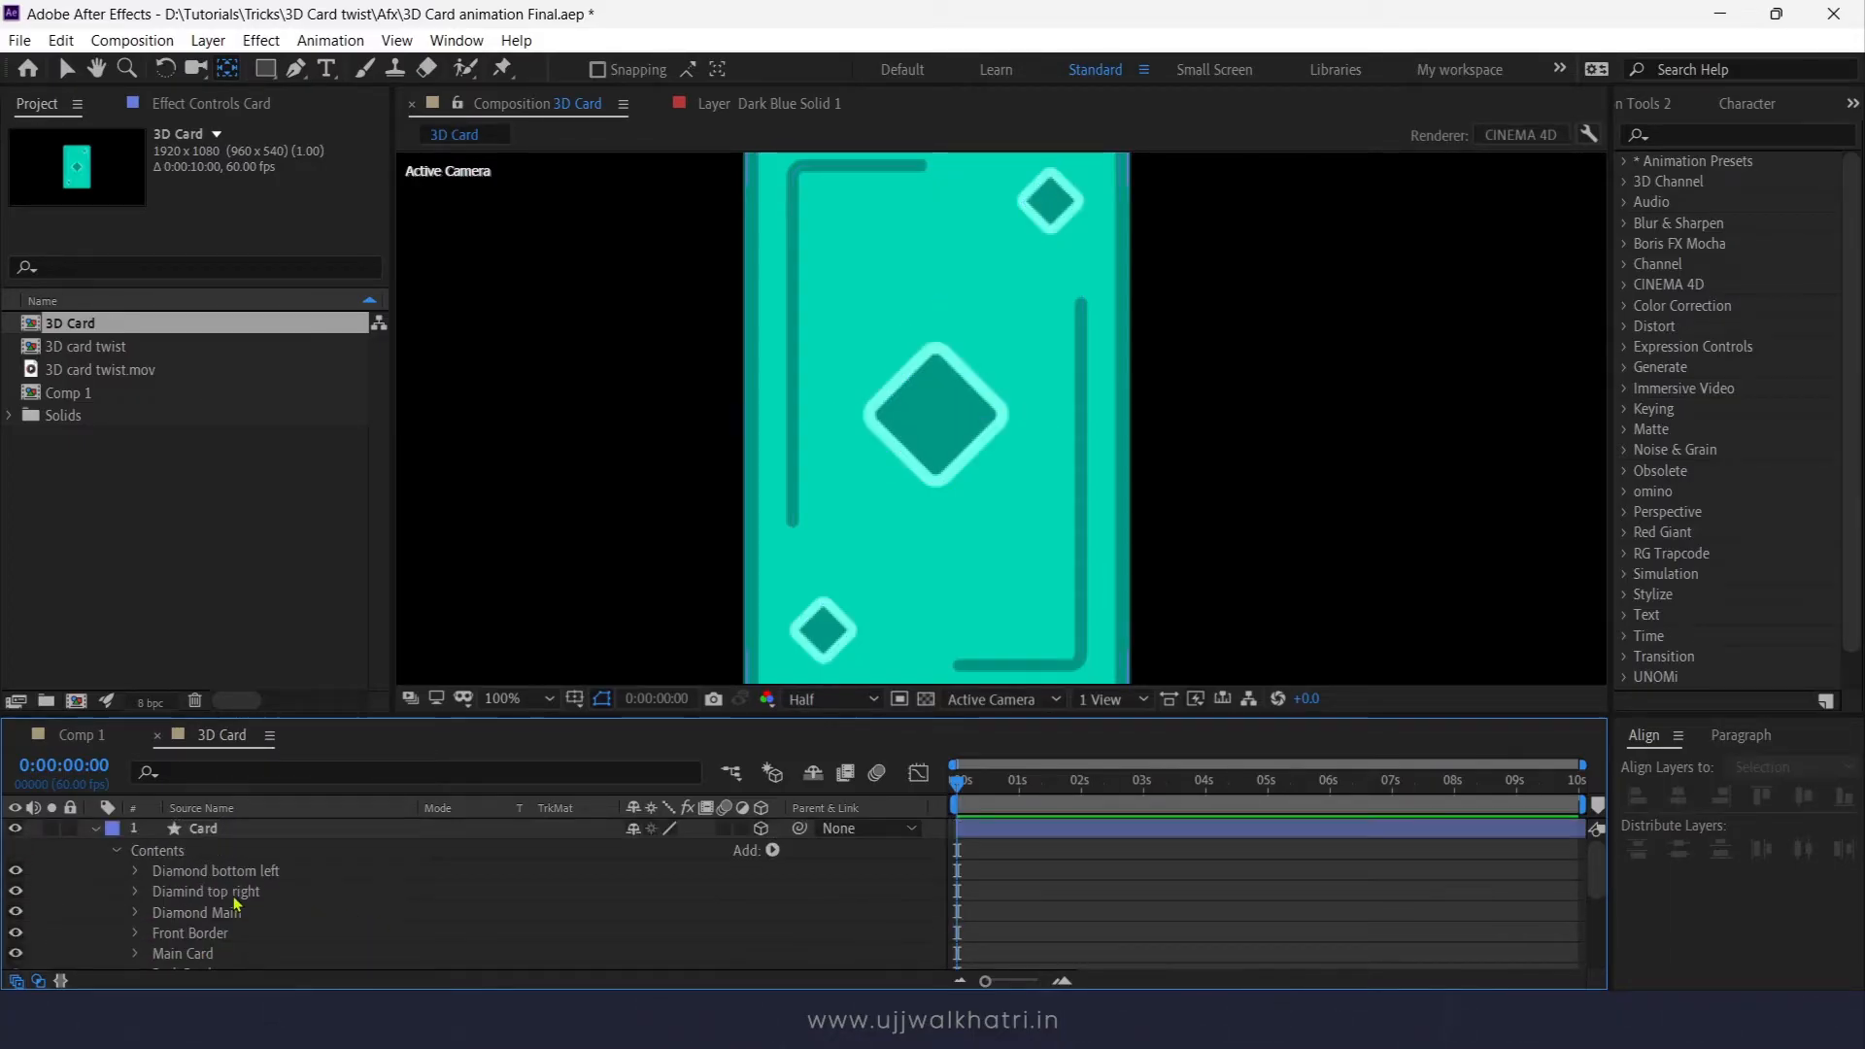
Step: Show the Card layer's rotation properties and test the Y Rotation value edge-on before resetting to 0°
click(94, 827)
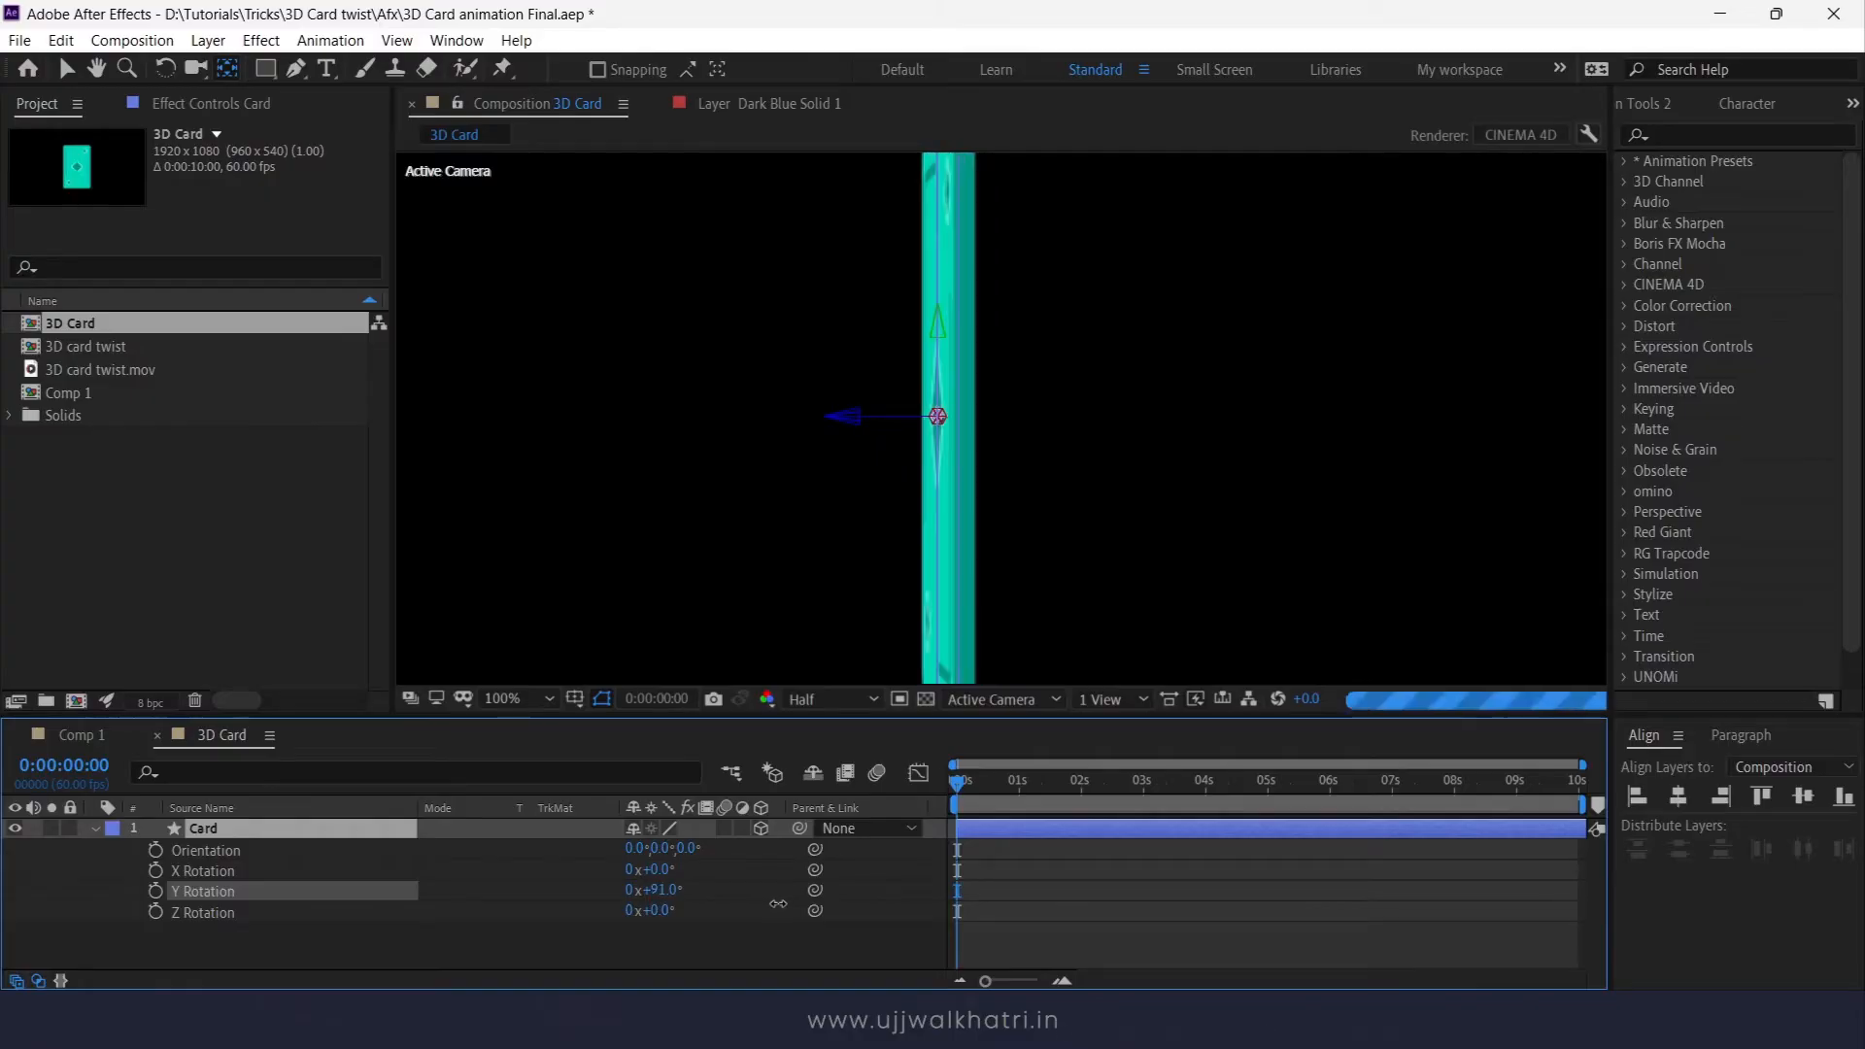
double_click(653, 890)
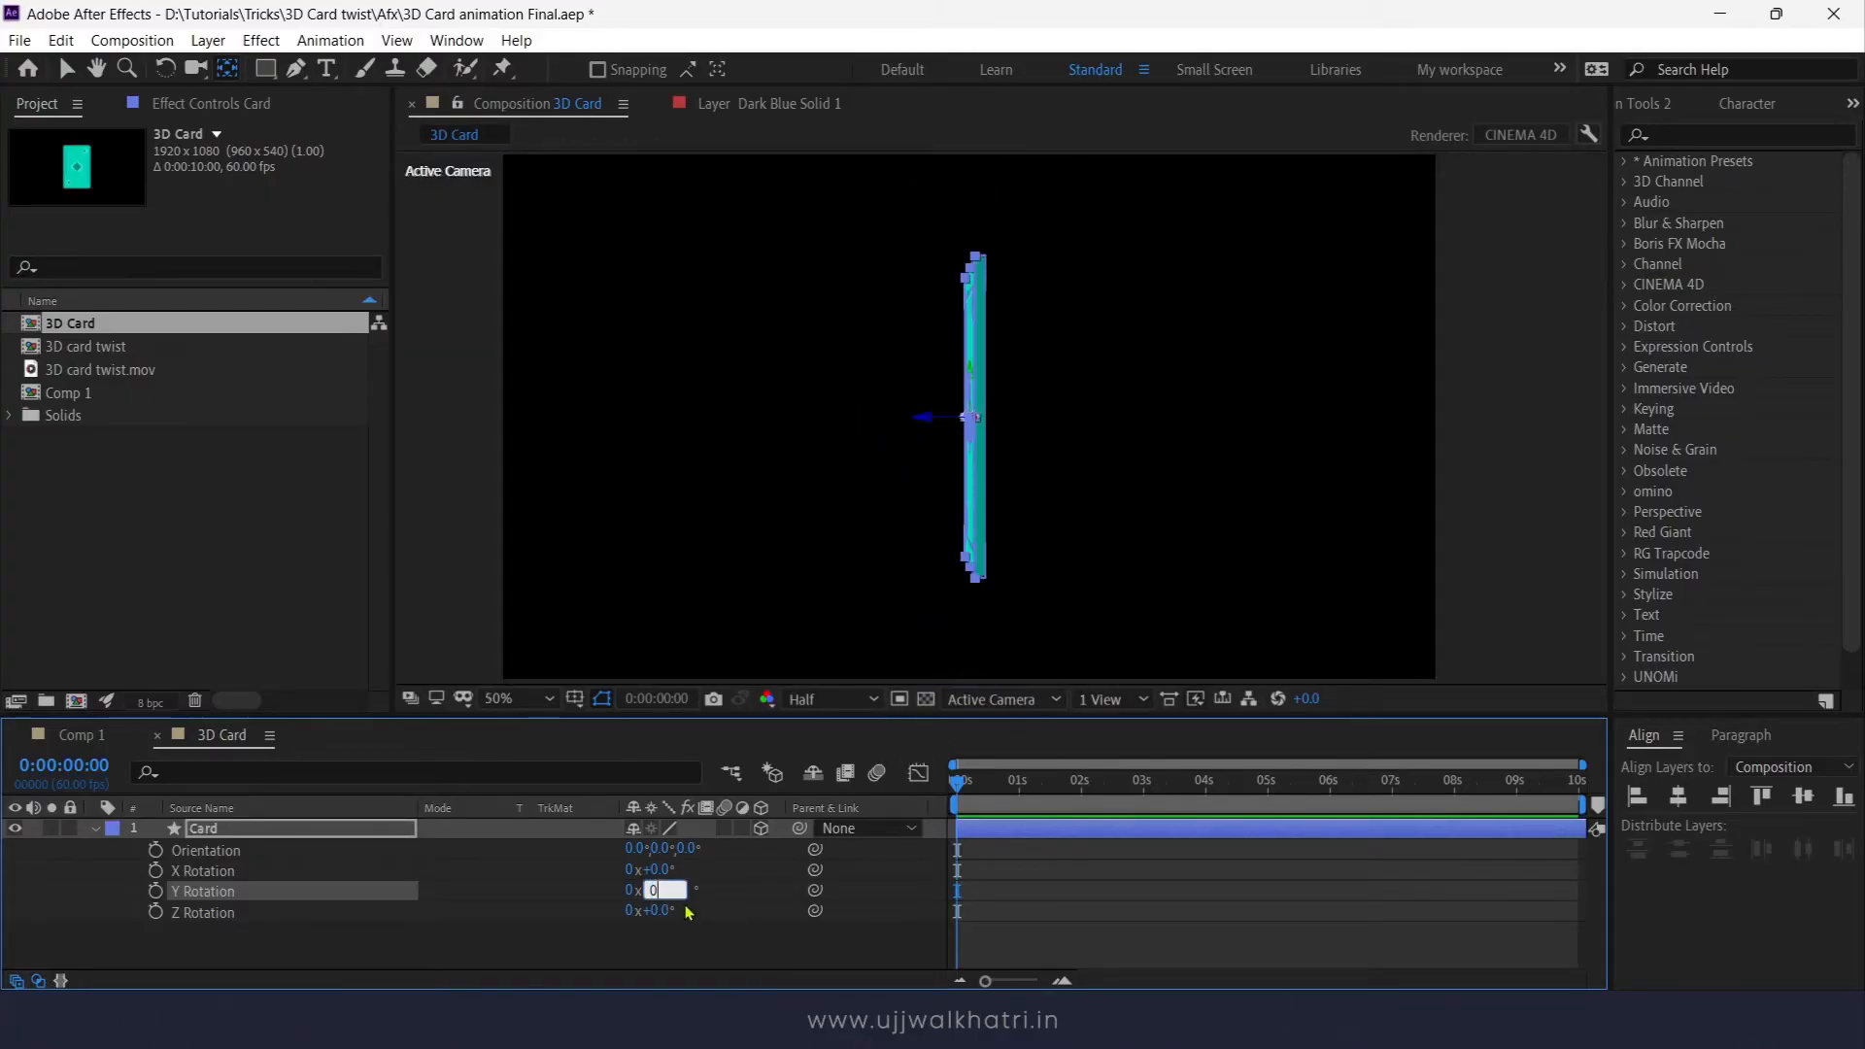
text(124)
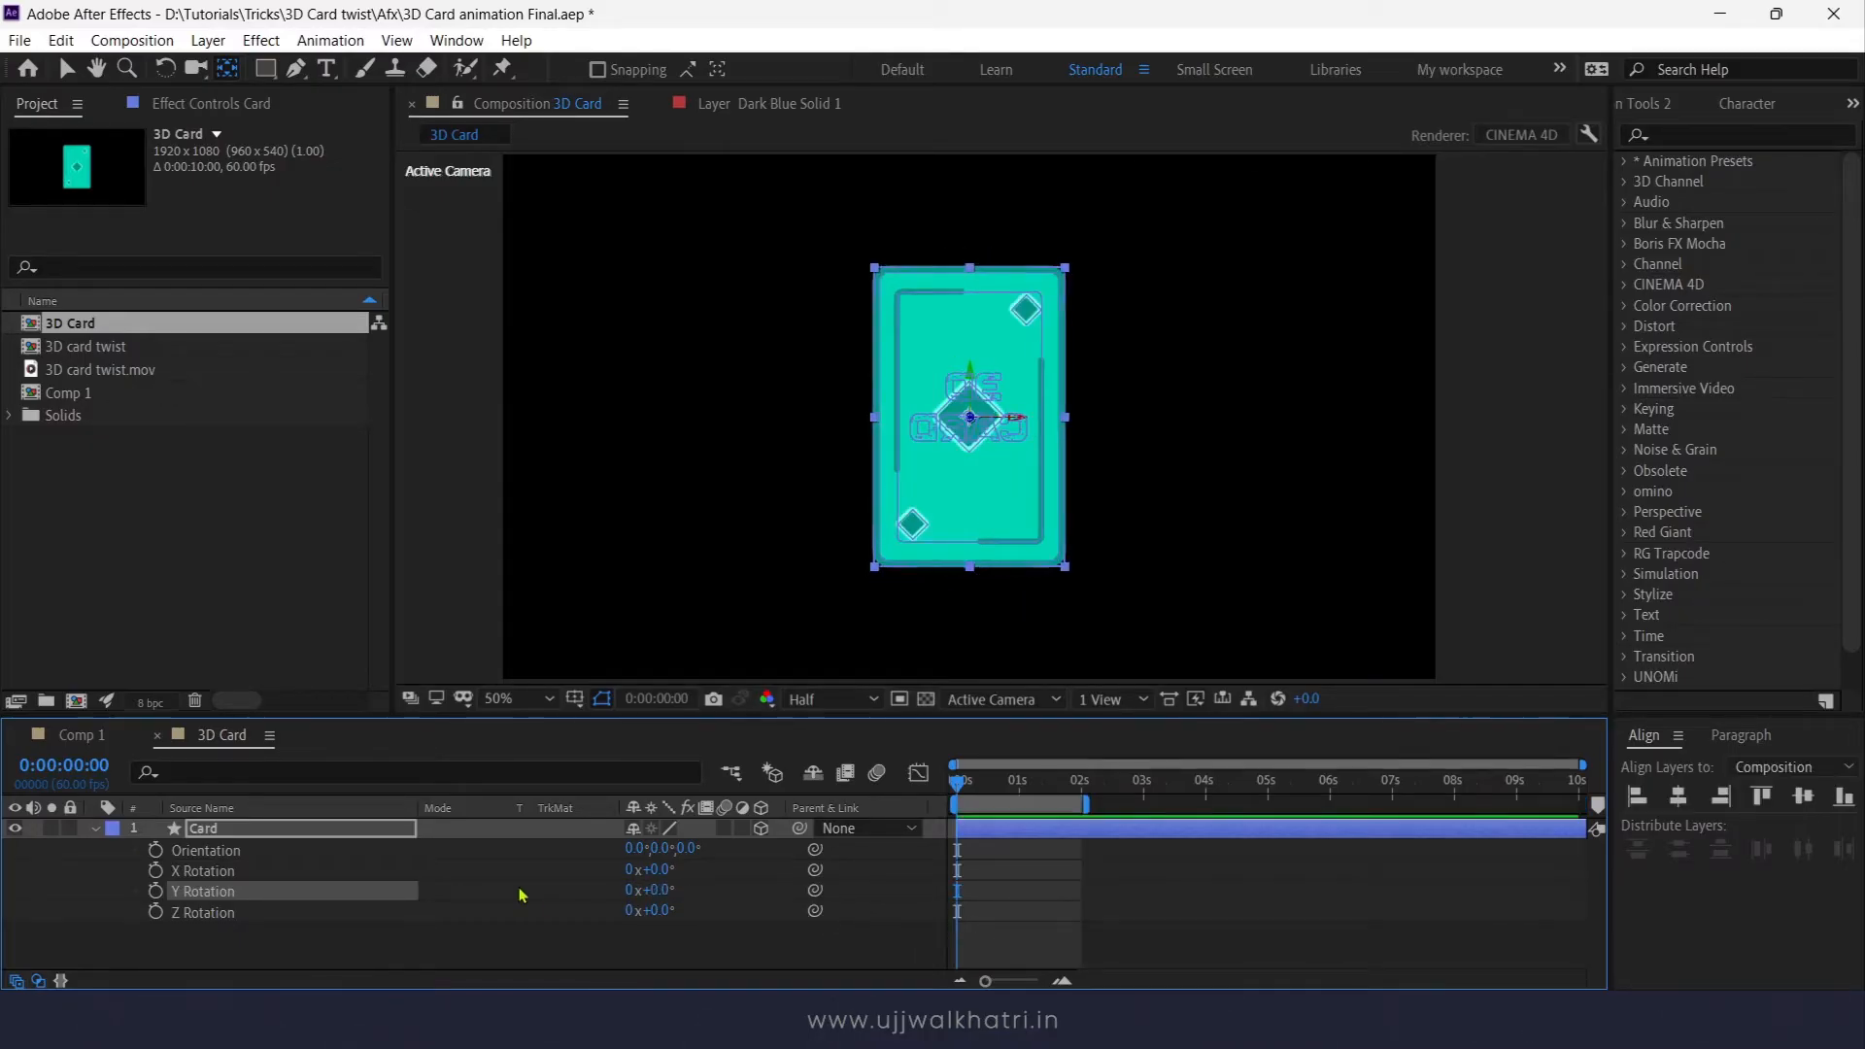
Step: Add Y Rotation keyframes at 0s and about 1:20 so the card spins
click(156, 891)
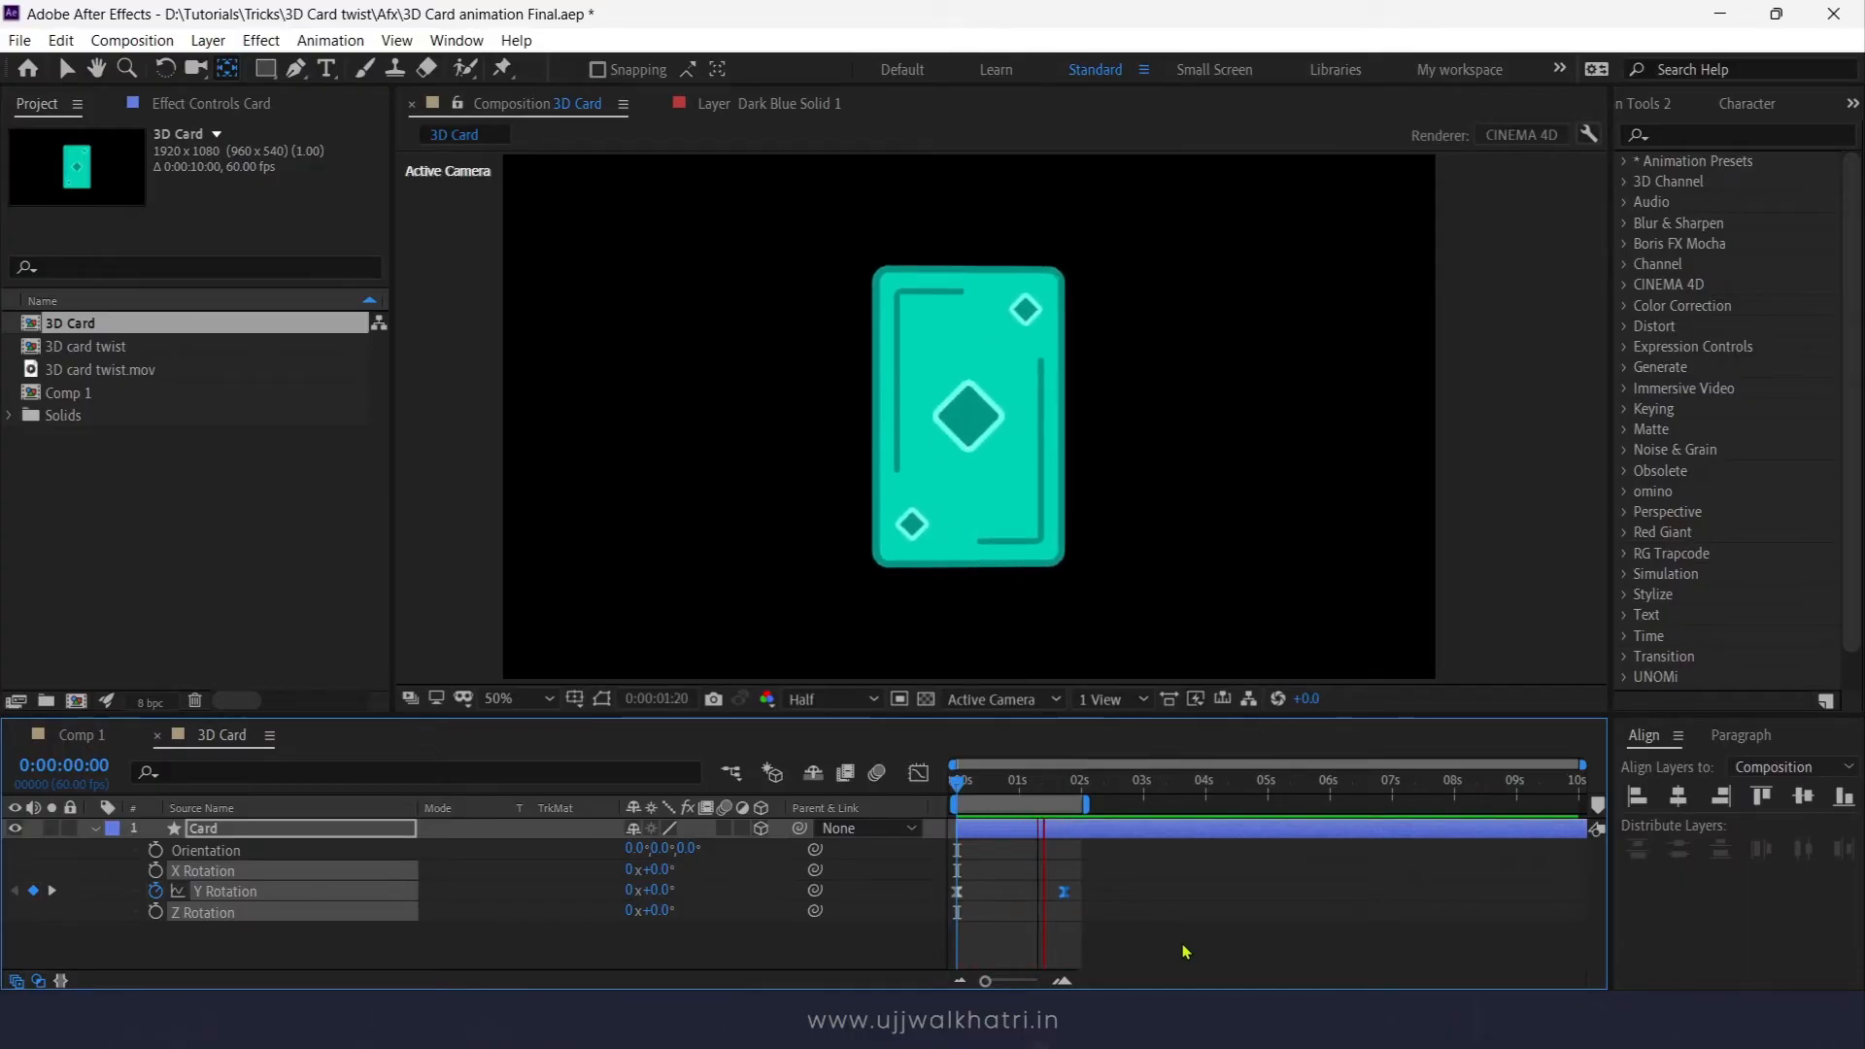
click(1035, 796)
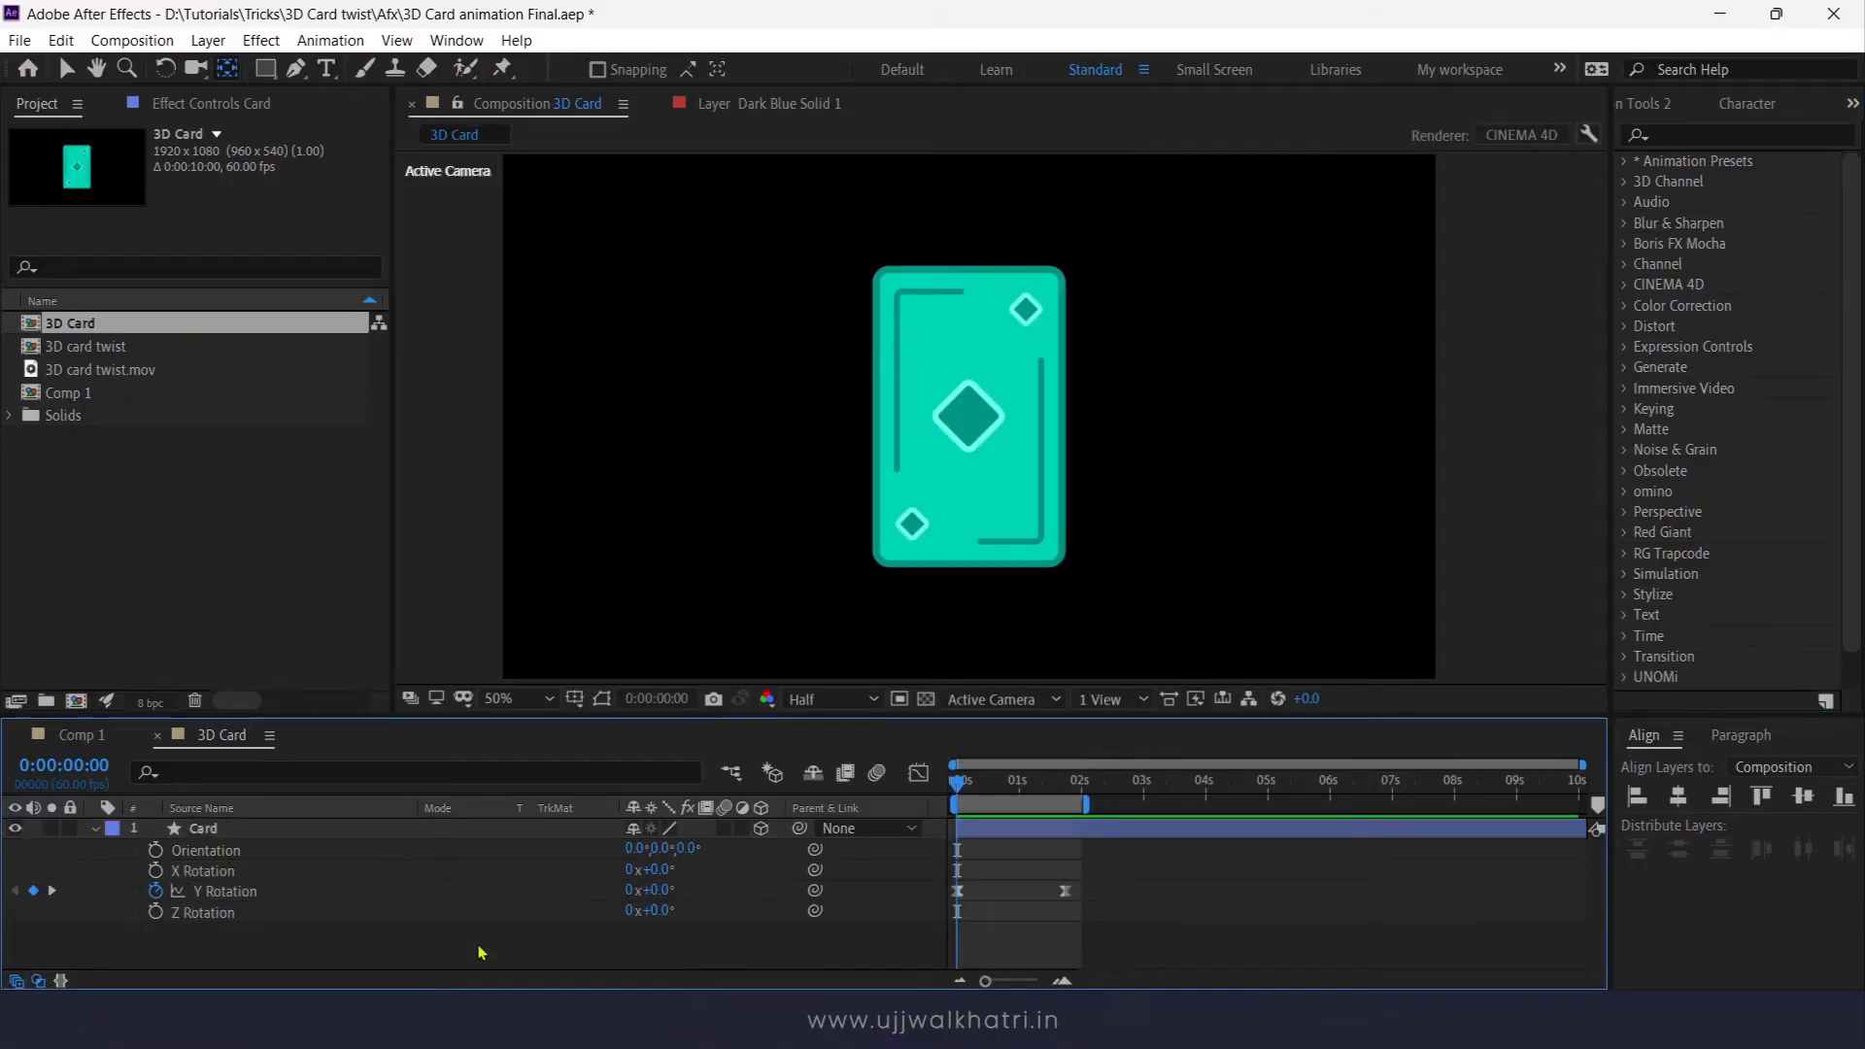
Step: Create a new solid above the Card and apply Gradient Ramp, found by searching 'gradien'
right_click(482, 940)
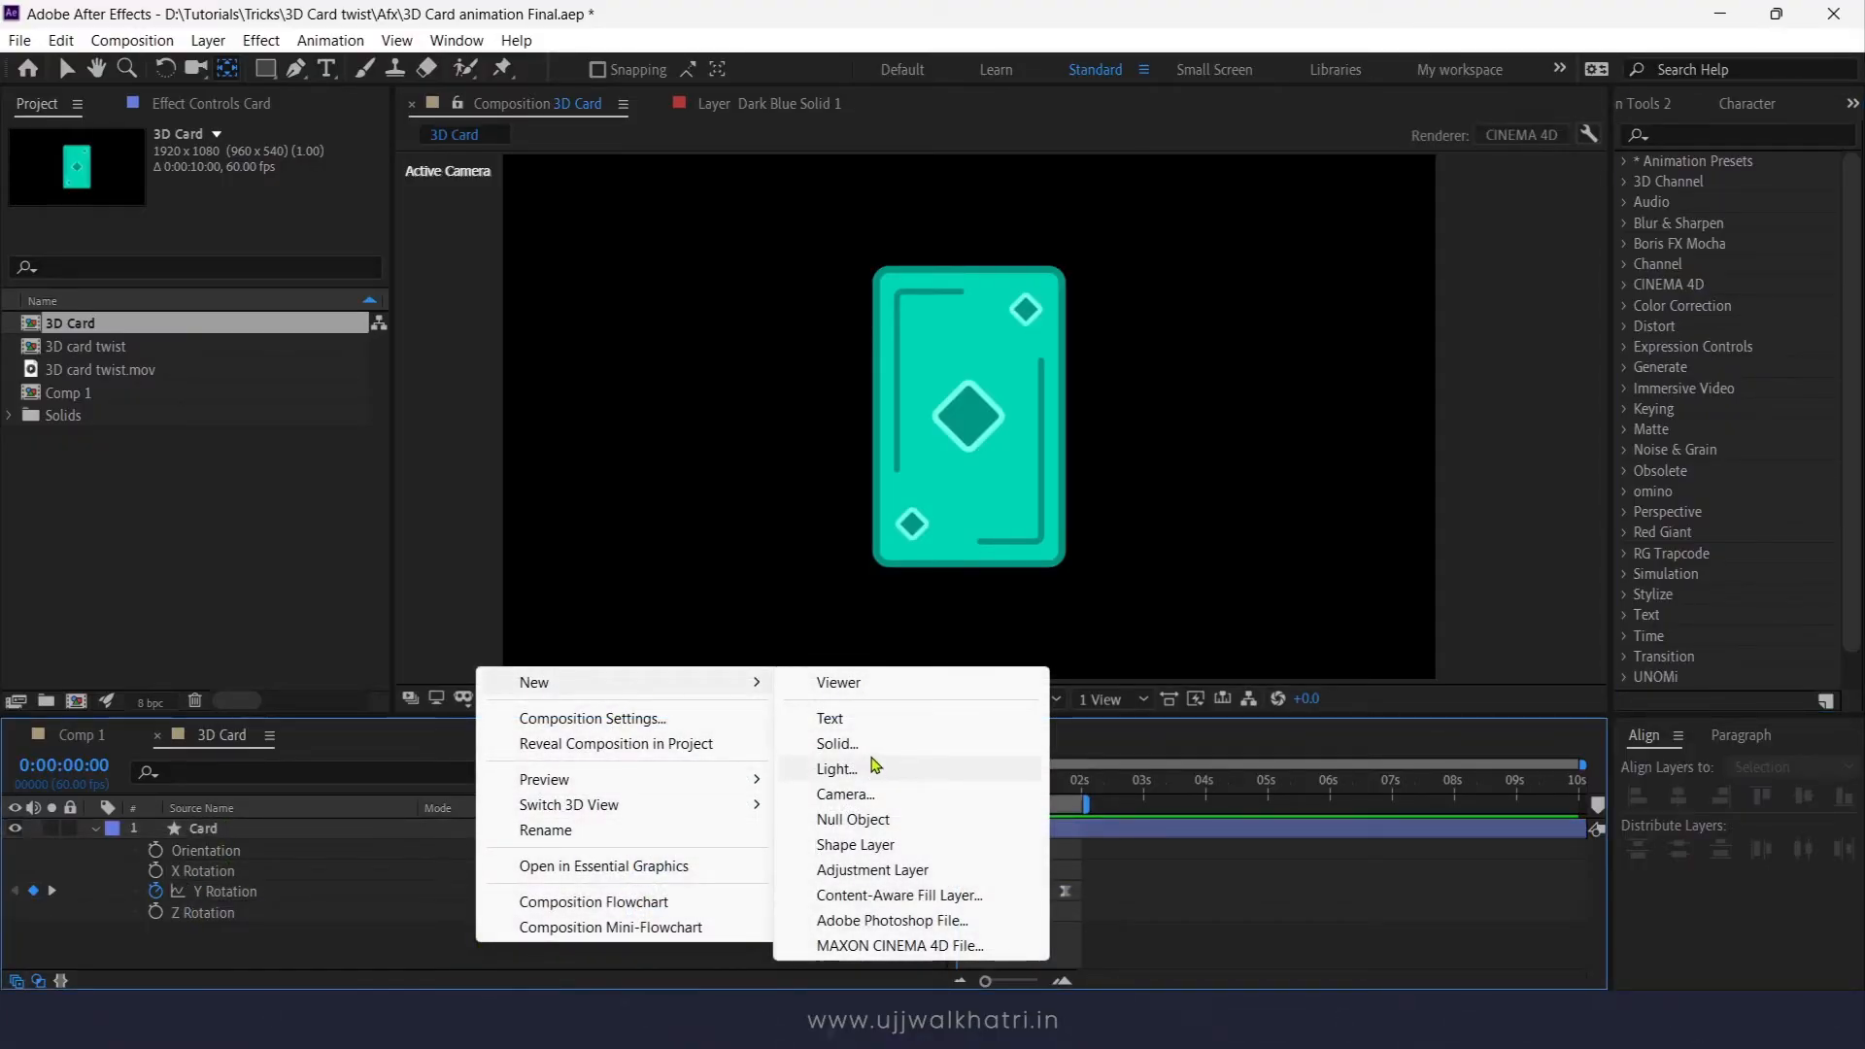
click(836, 743)
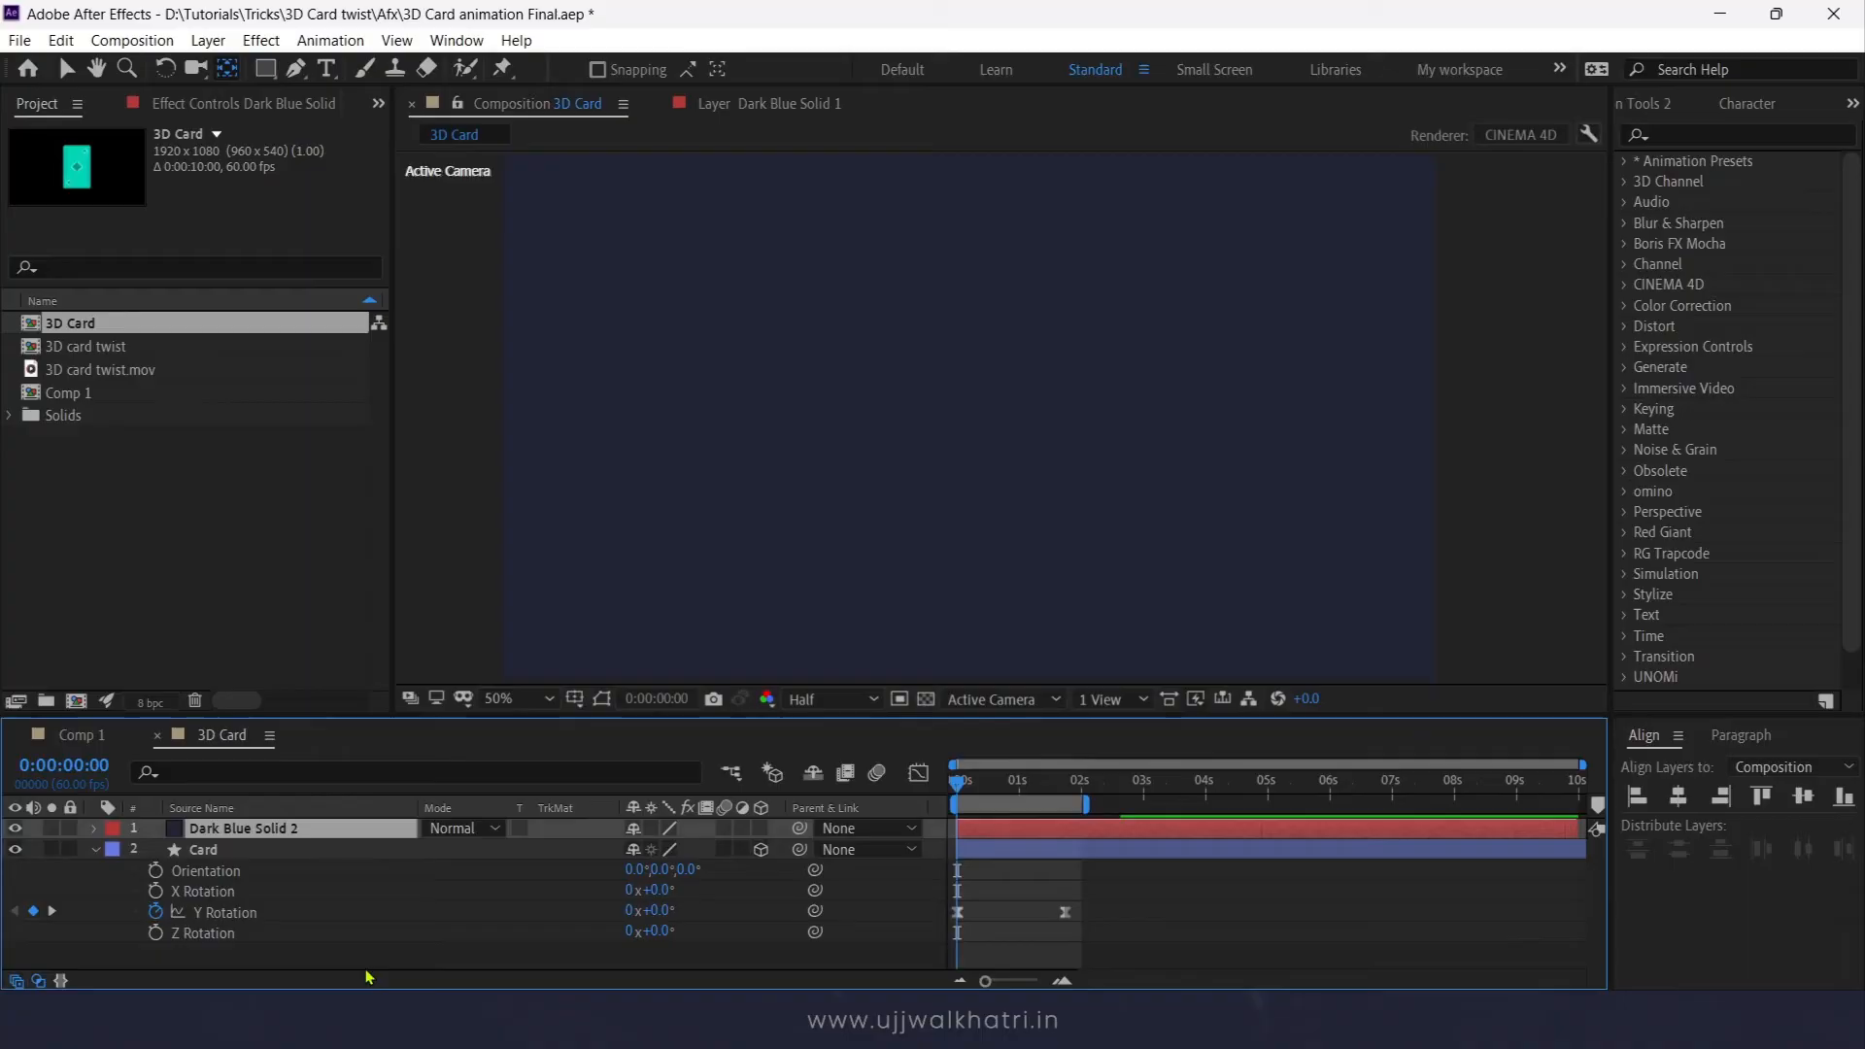
click(1731, 133)
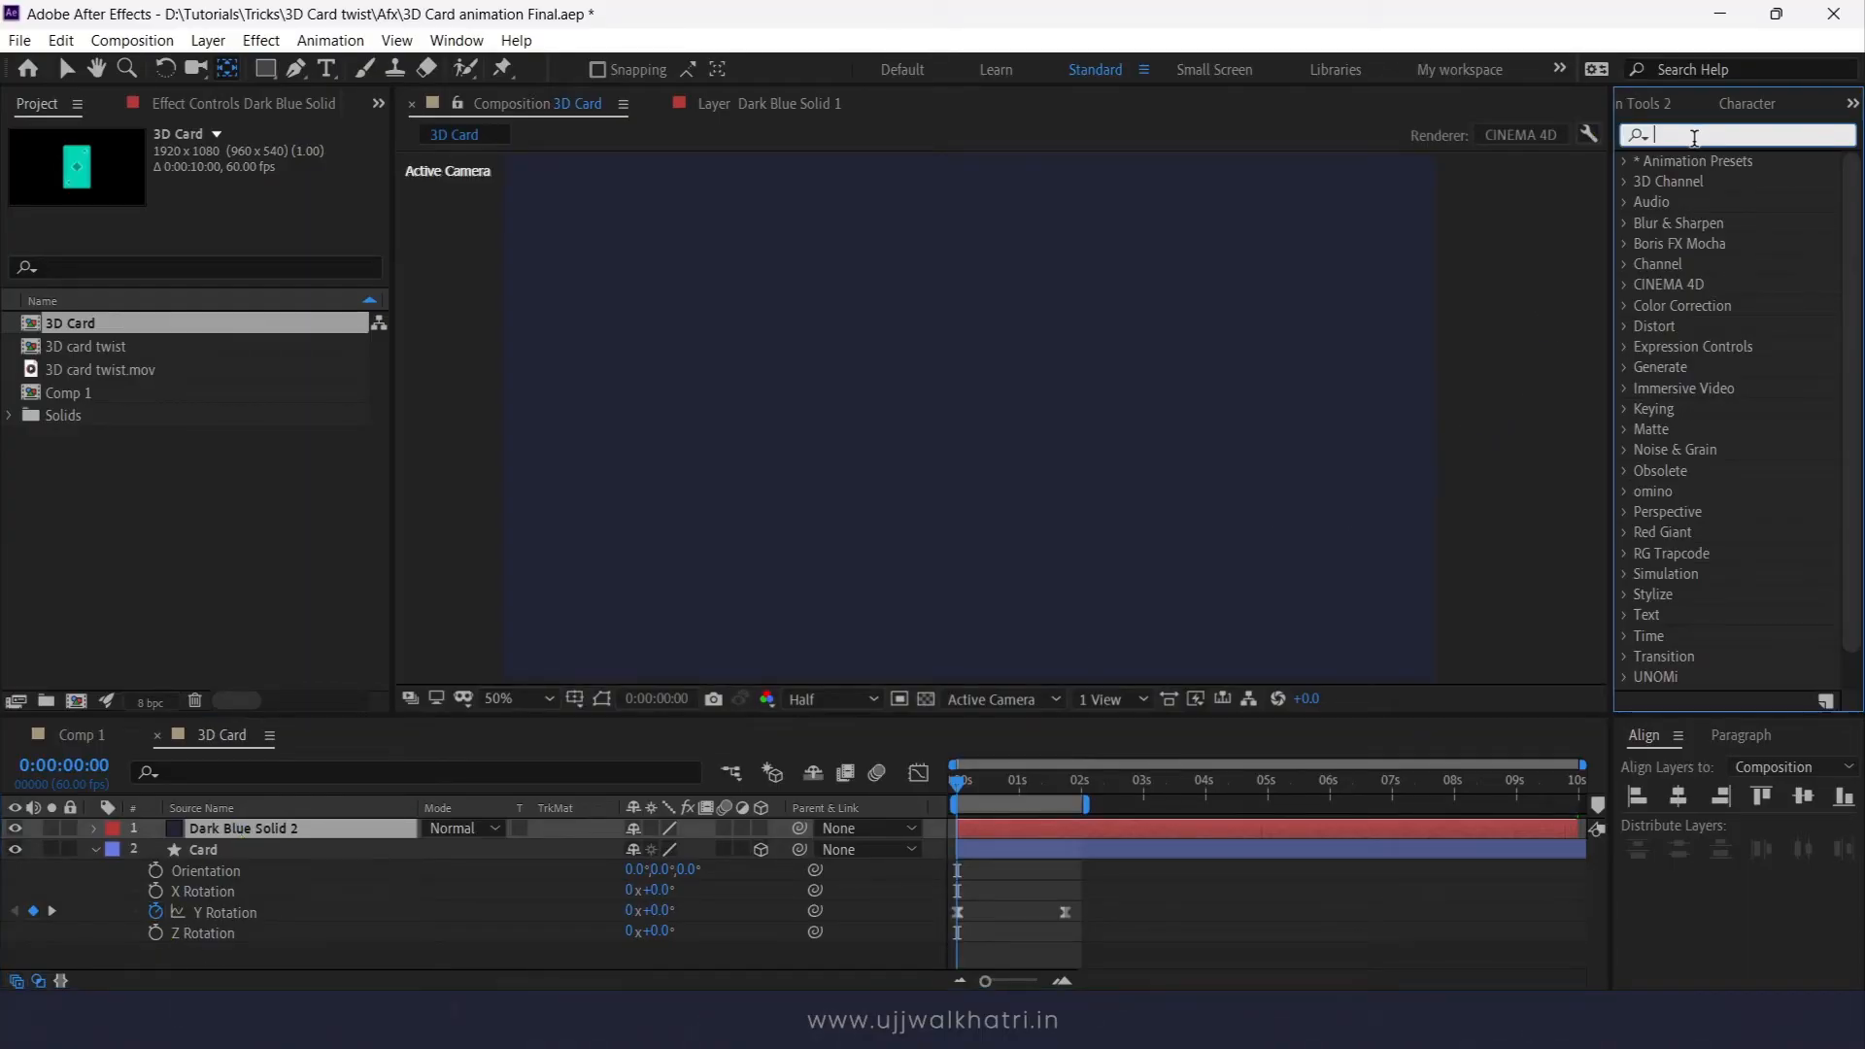
text(gradien)
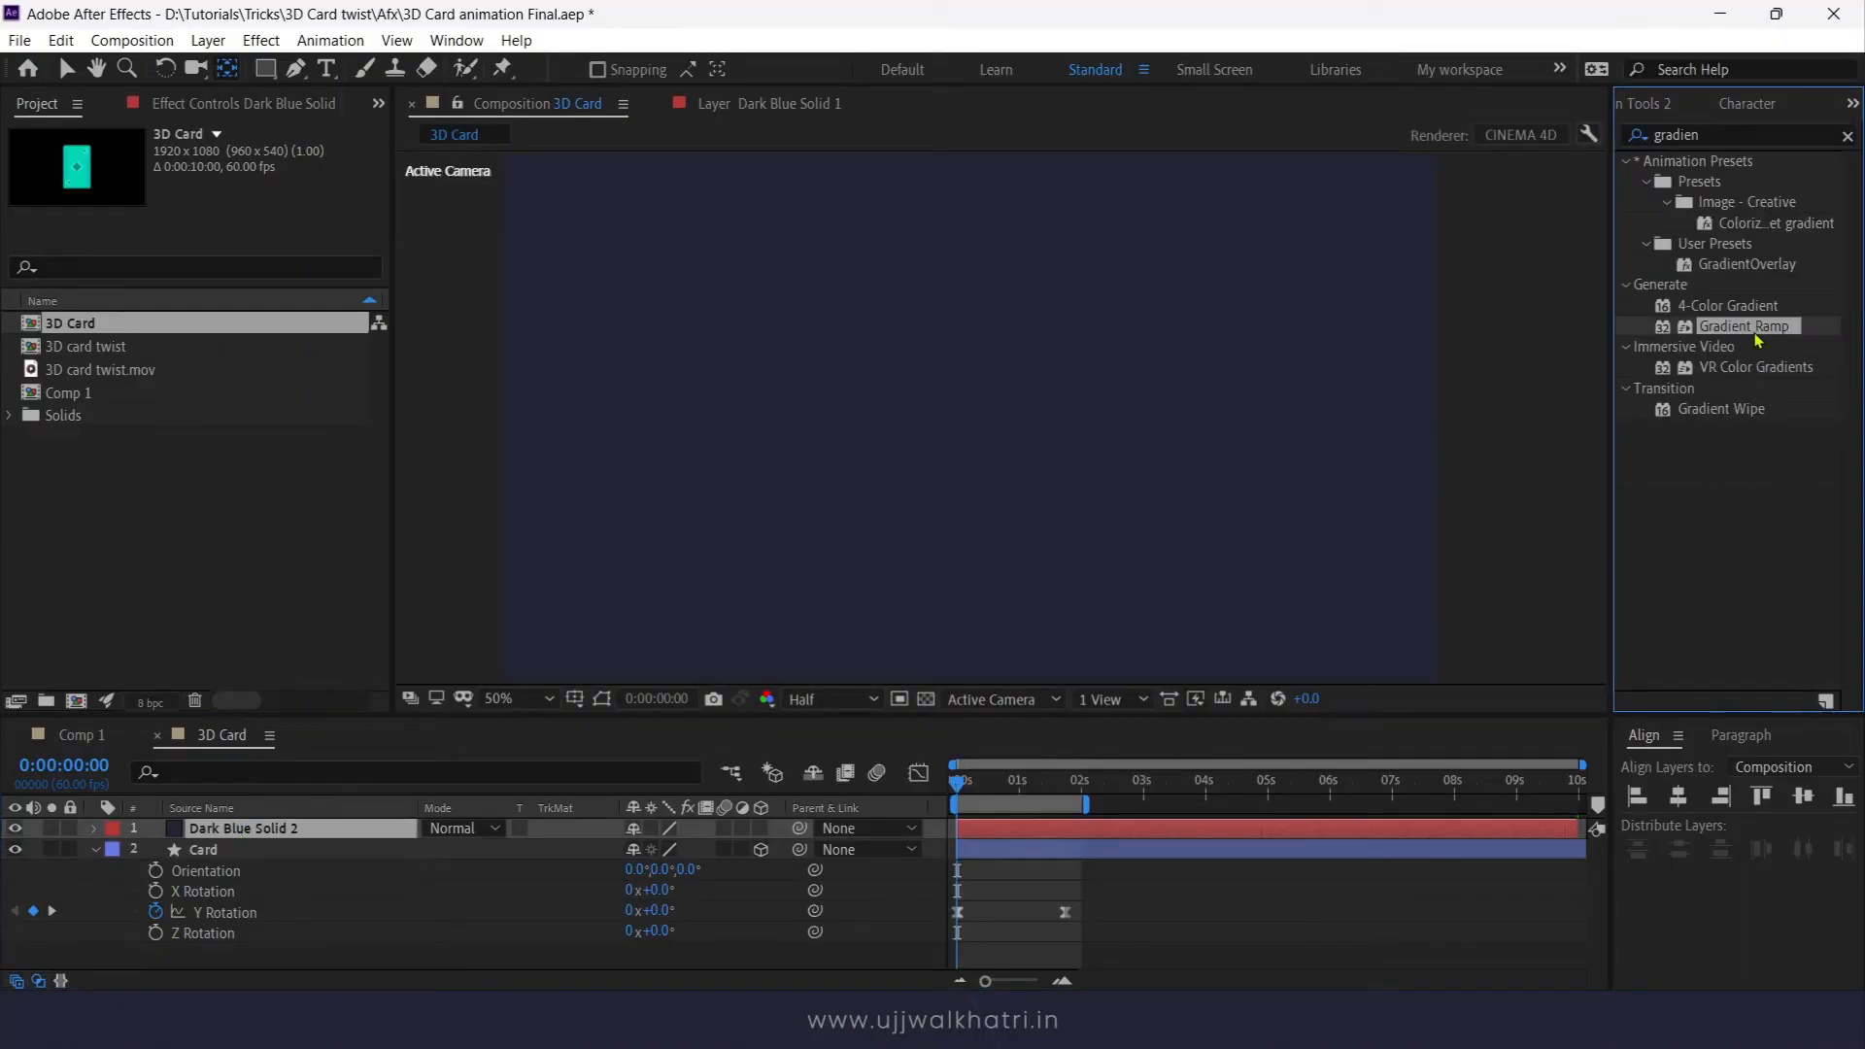
double_click(1746, 325)
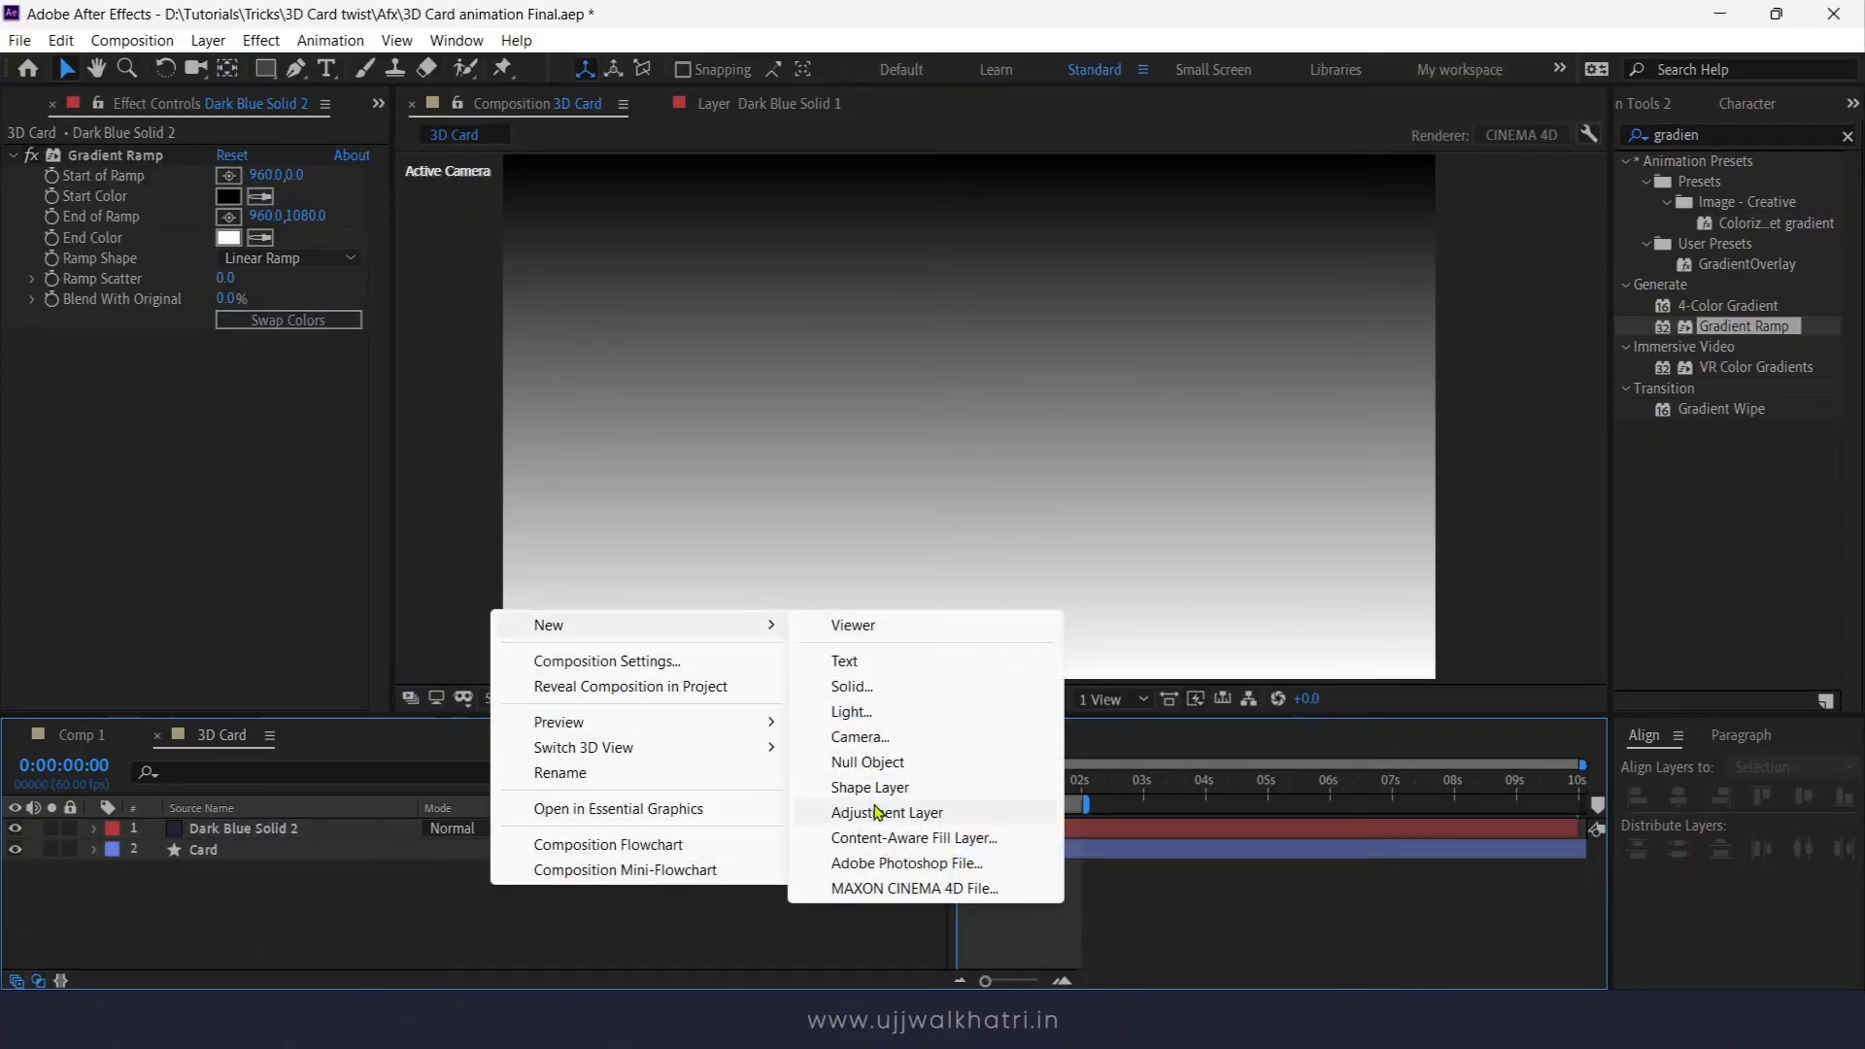
Step: Add an adjustment layer with Time Displacement, then select the gradient solid to rename it Map
click(887, 812)
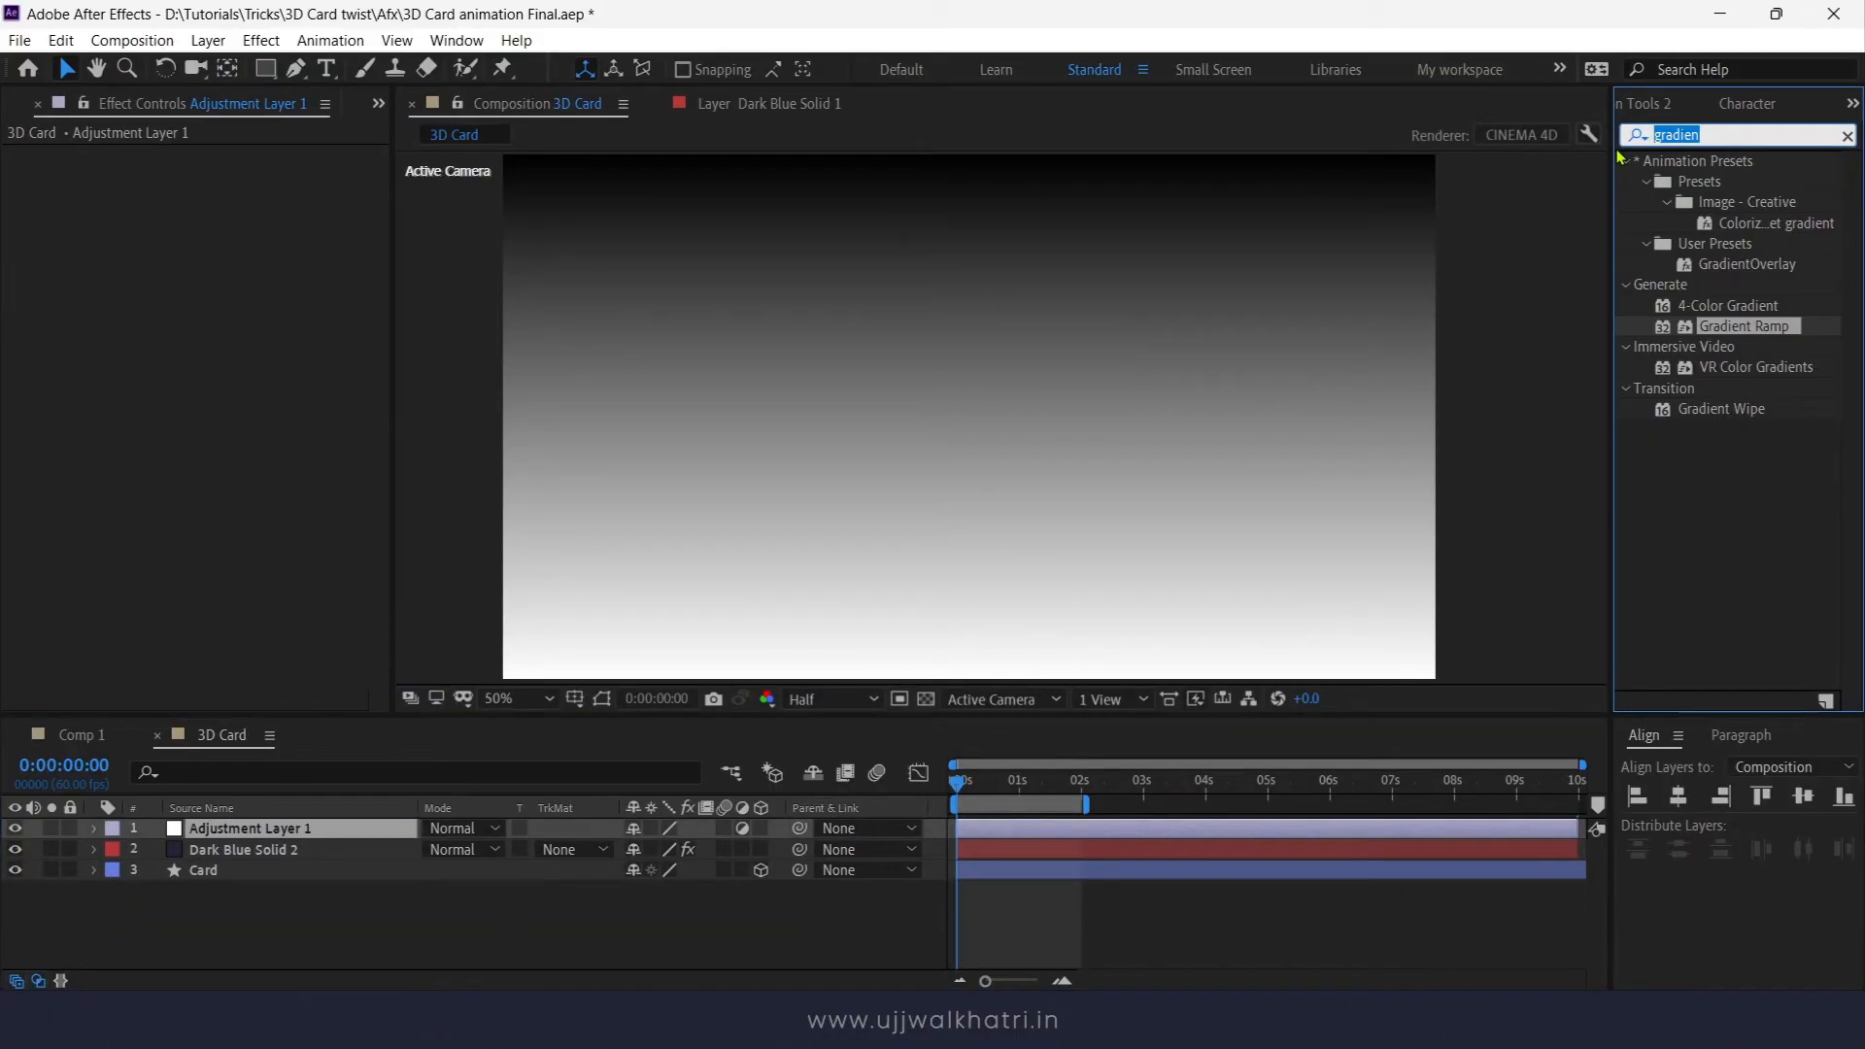
click(1844, 134)
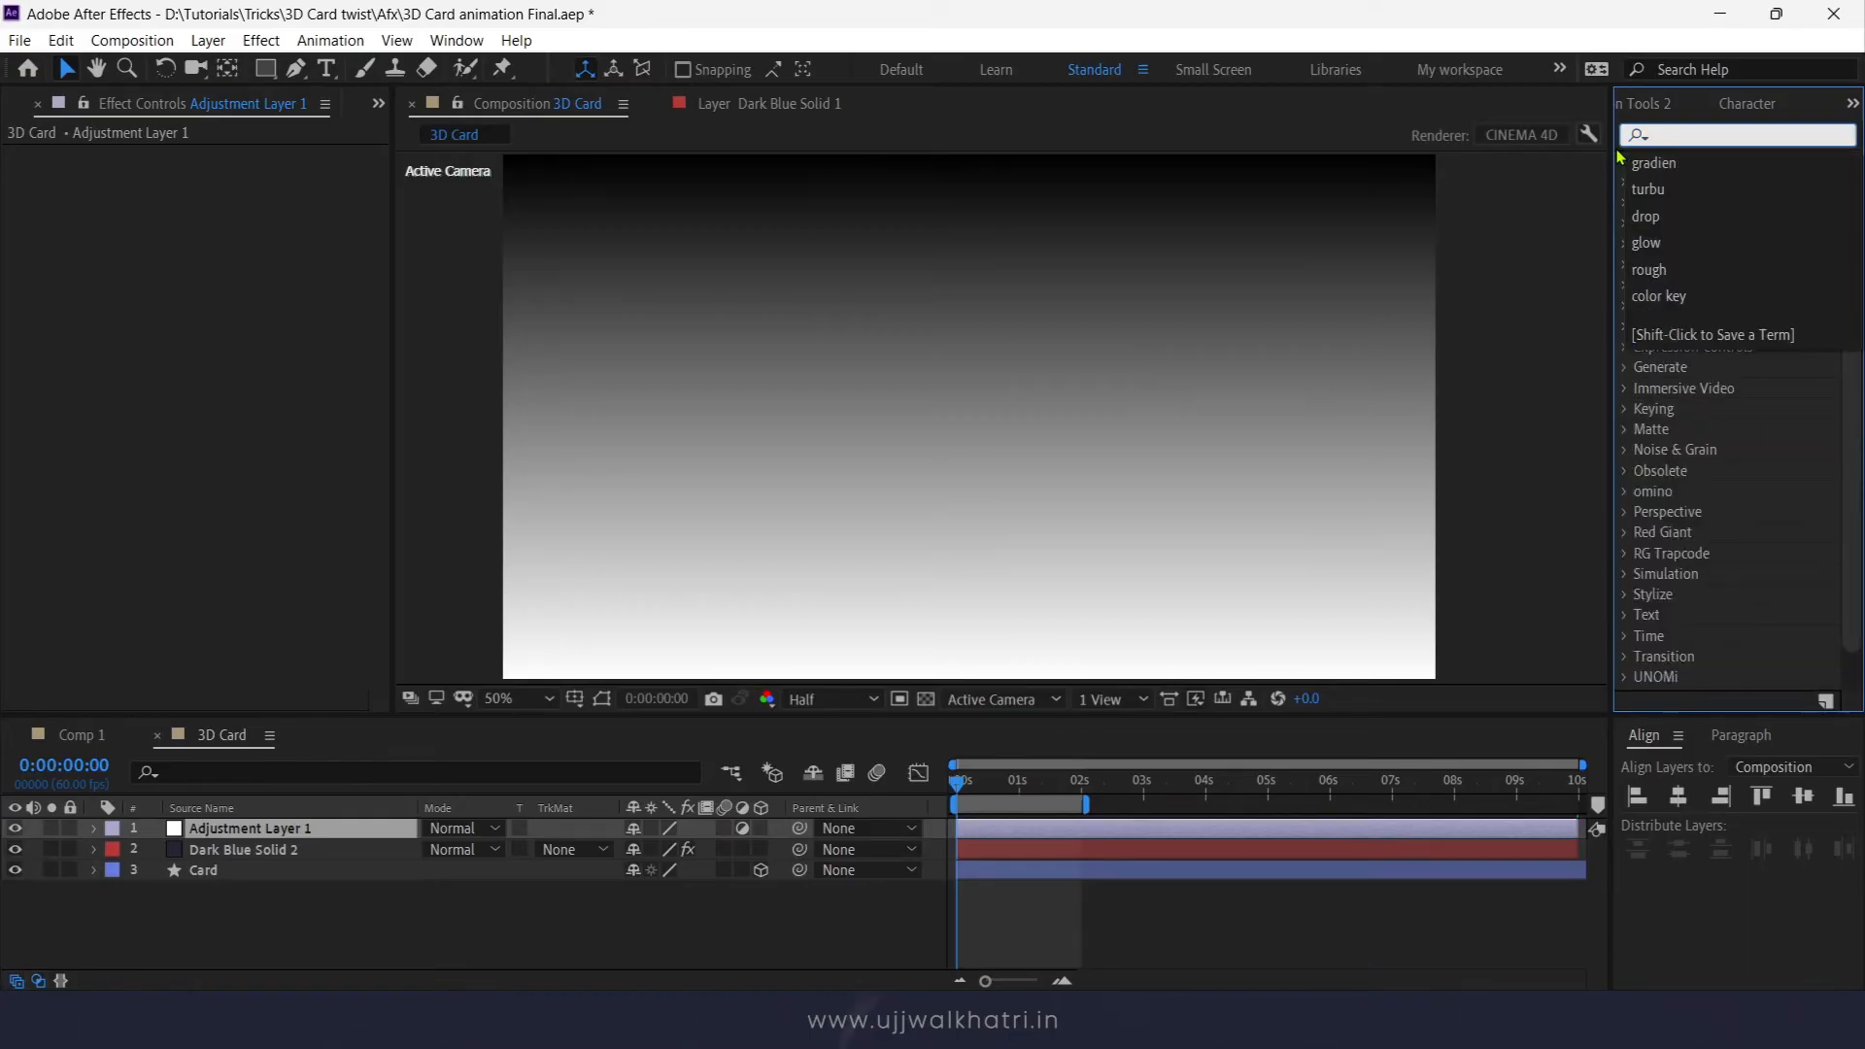
text(time)
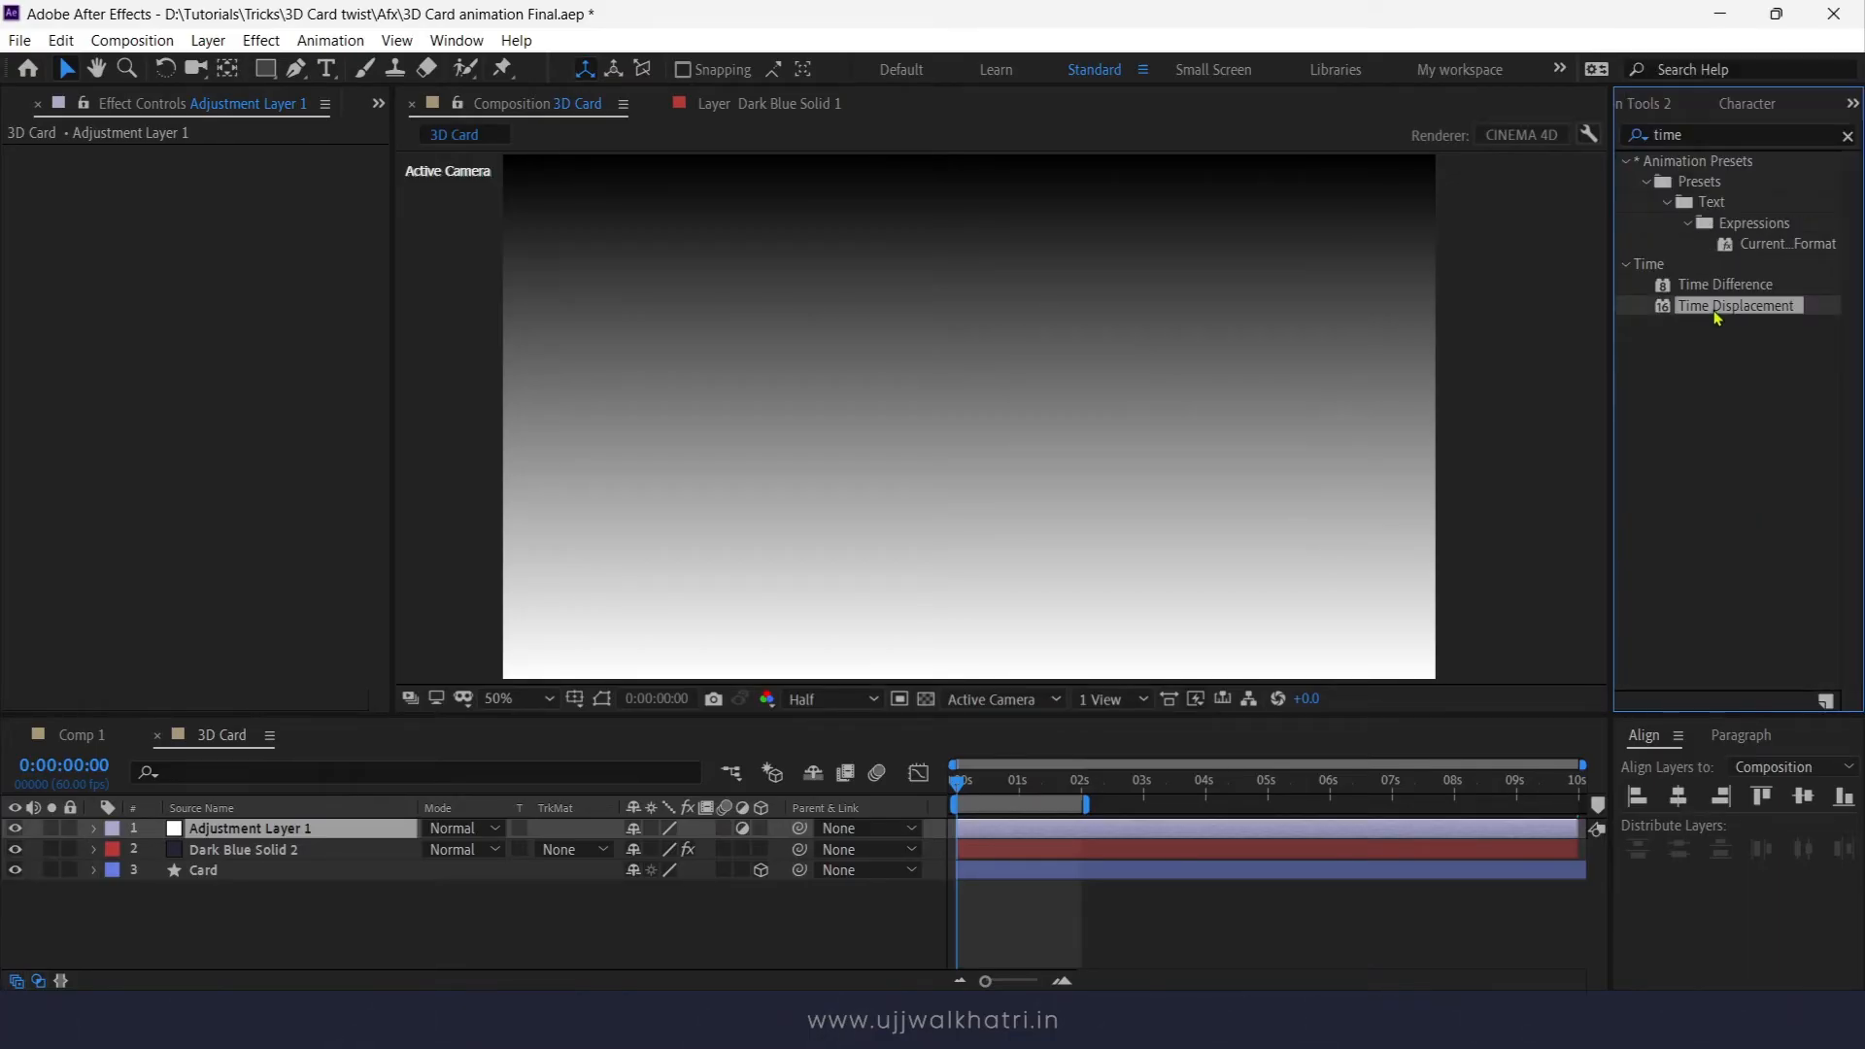
double_click(1736, 306)
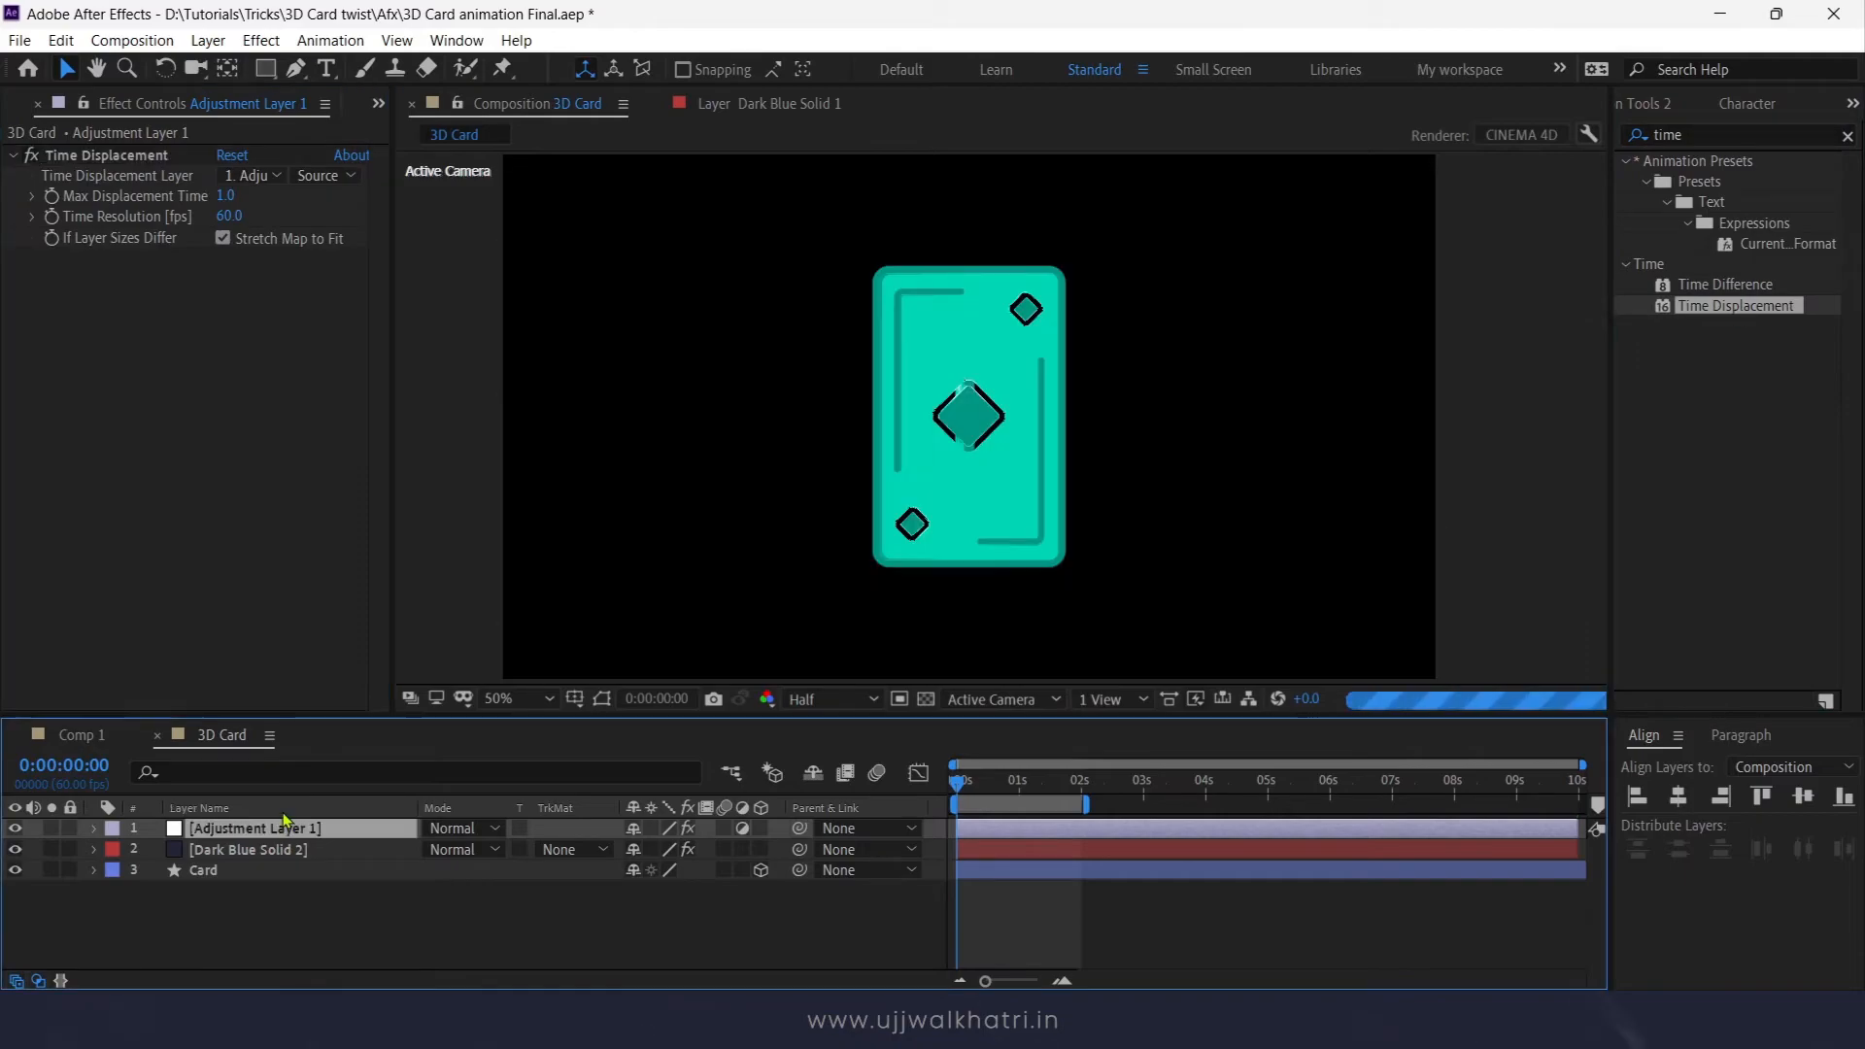
click(250, 848)
text(Map)
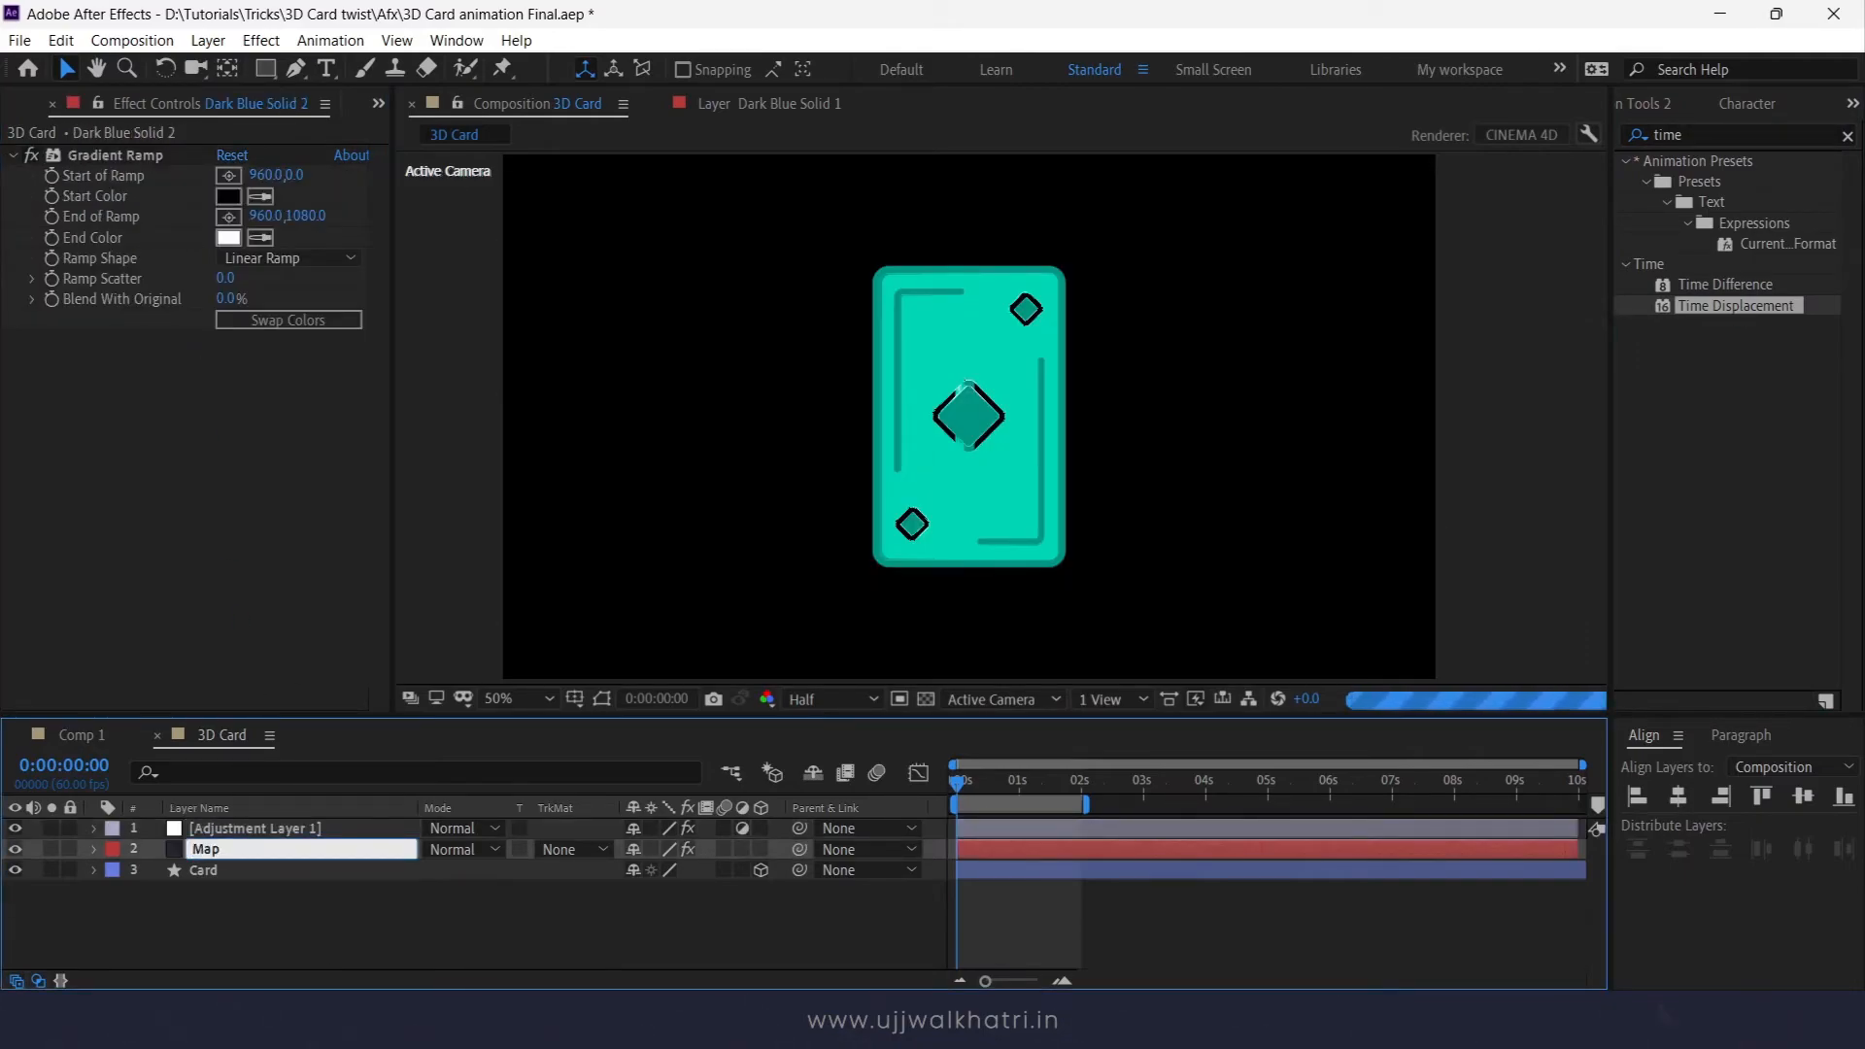
Step: Hide Map and set Time Displacement's layer to 2. Map using its Effects as the source
click(202, 848)
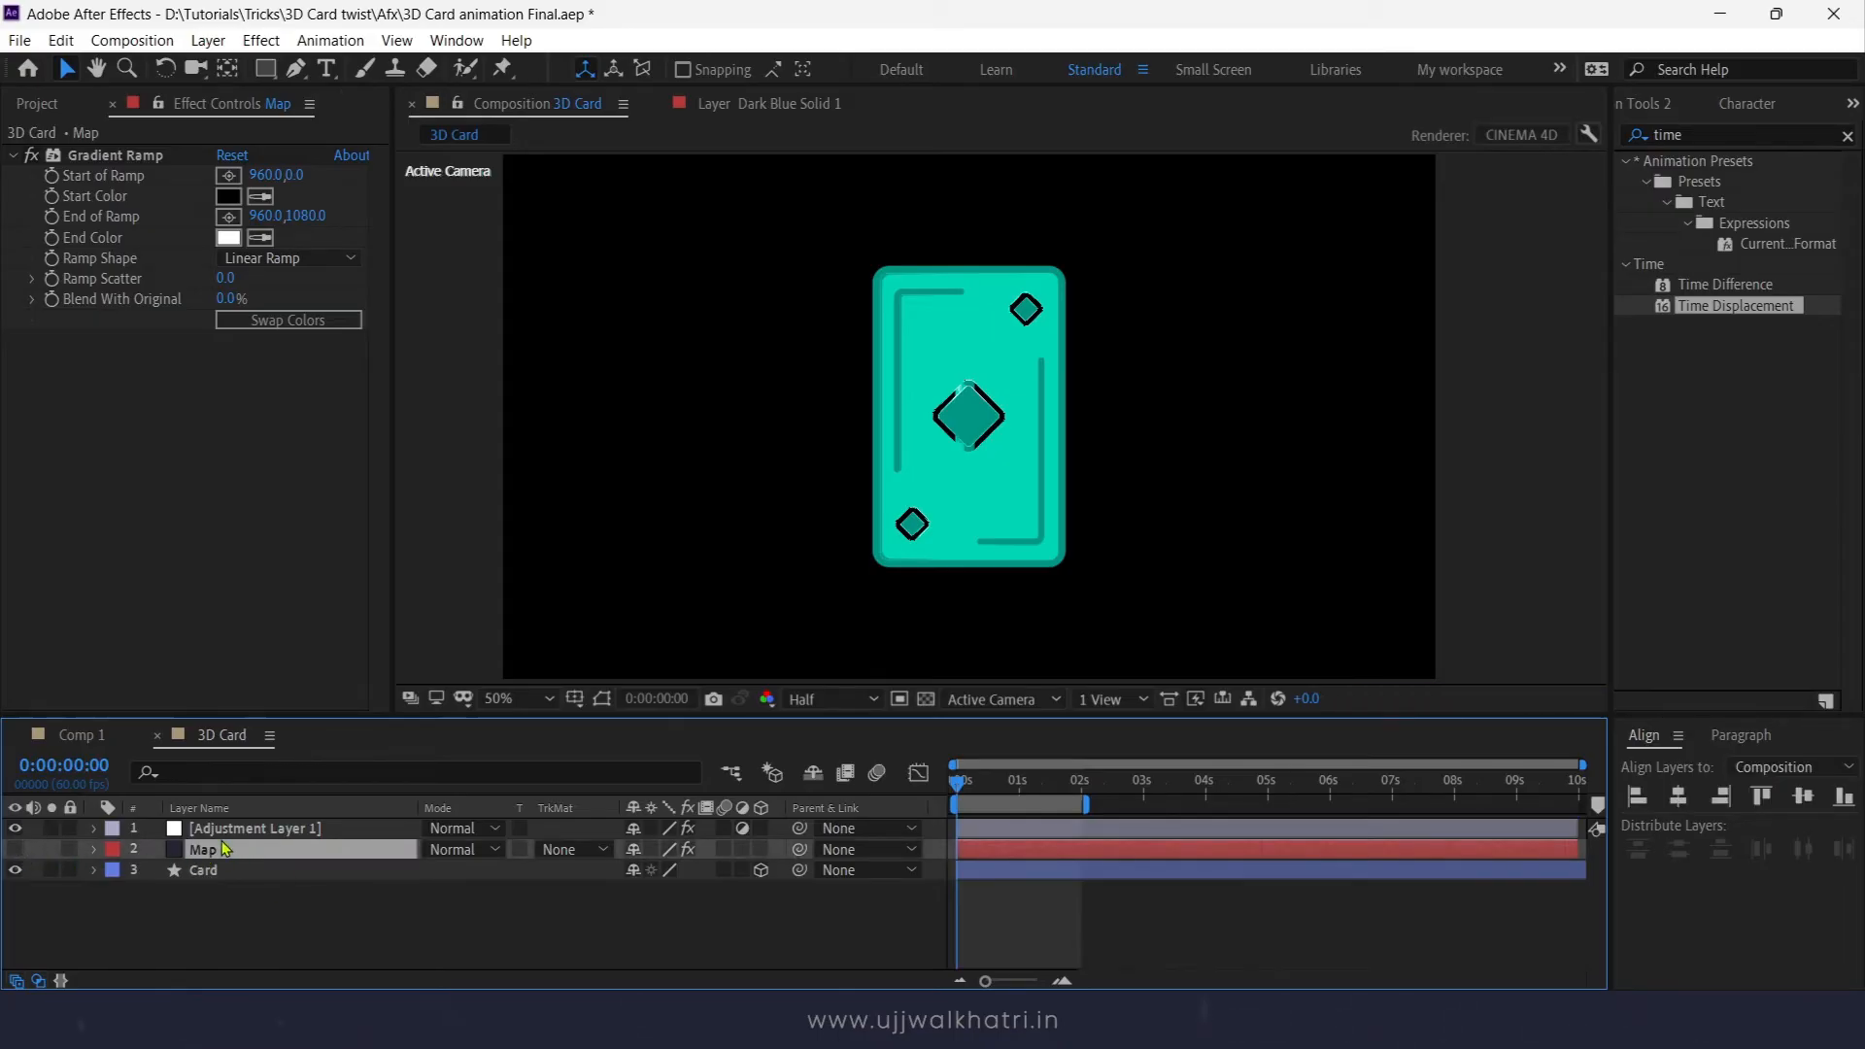
click(254, 827)
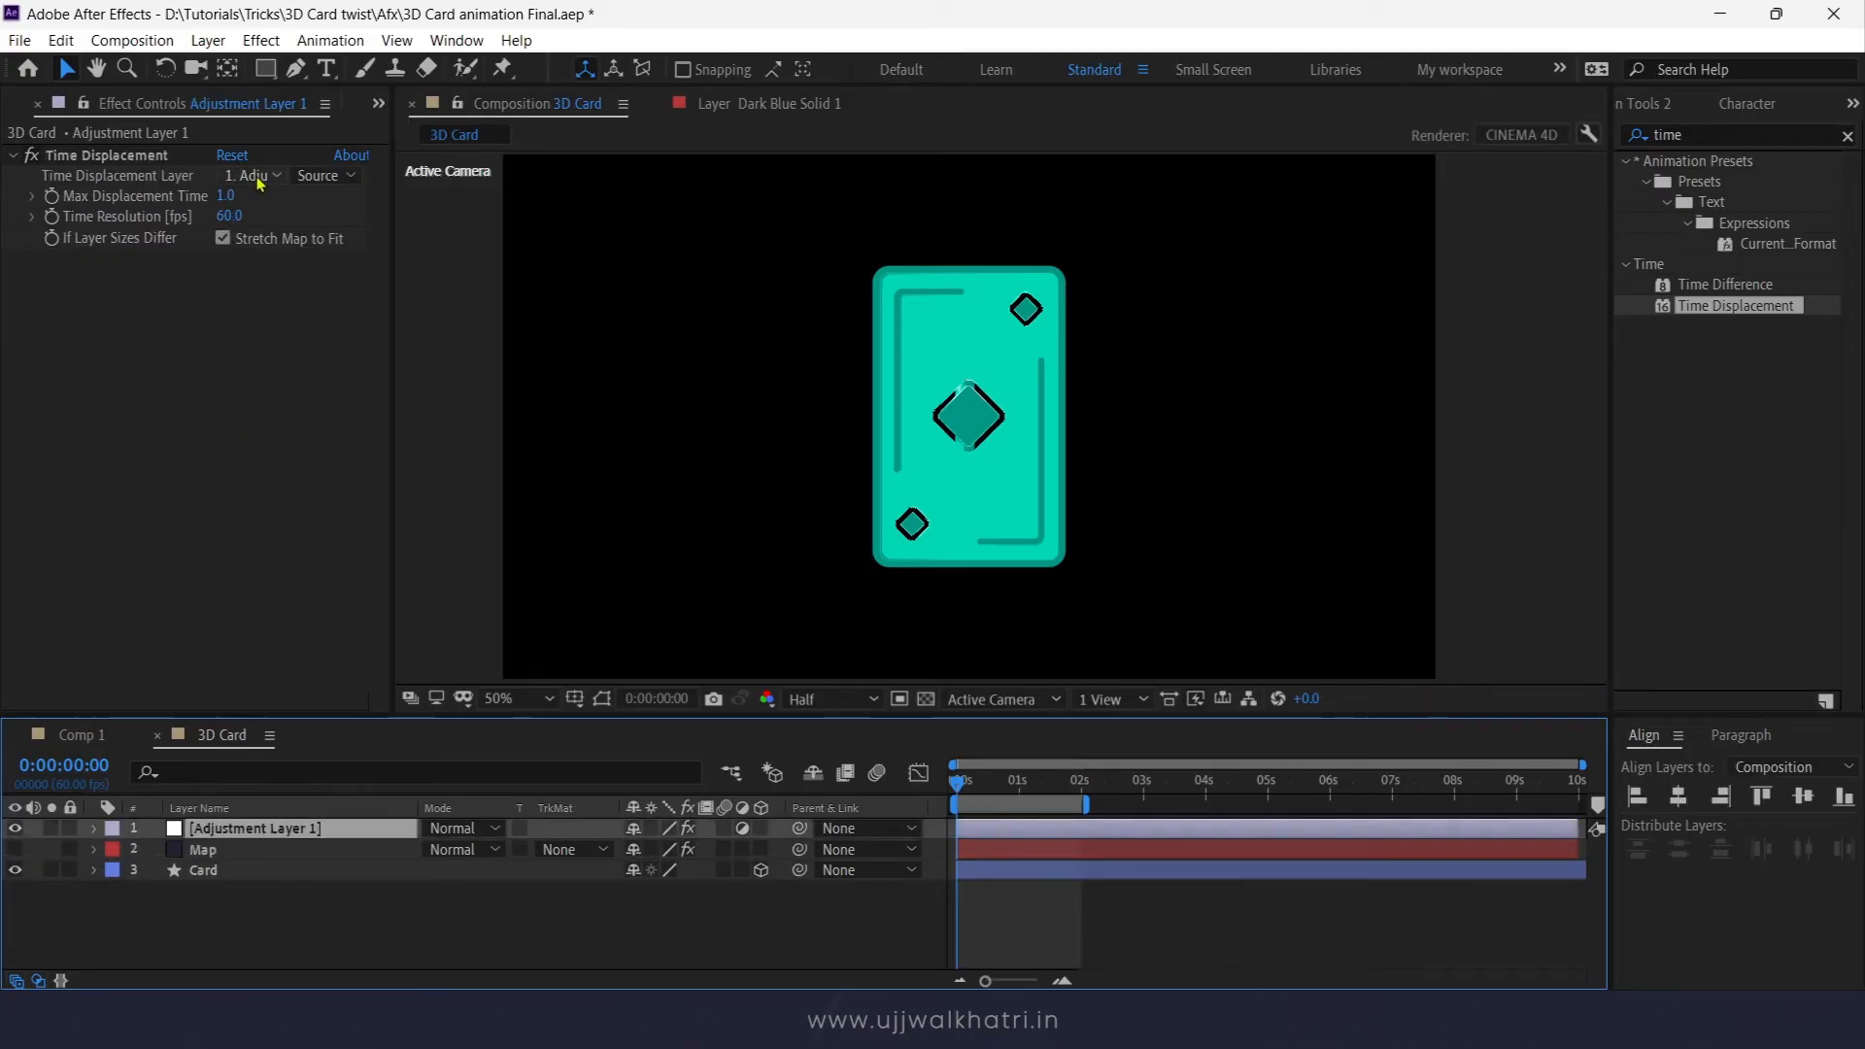
click(250, 175)
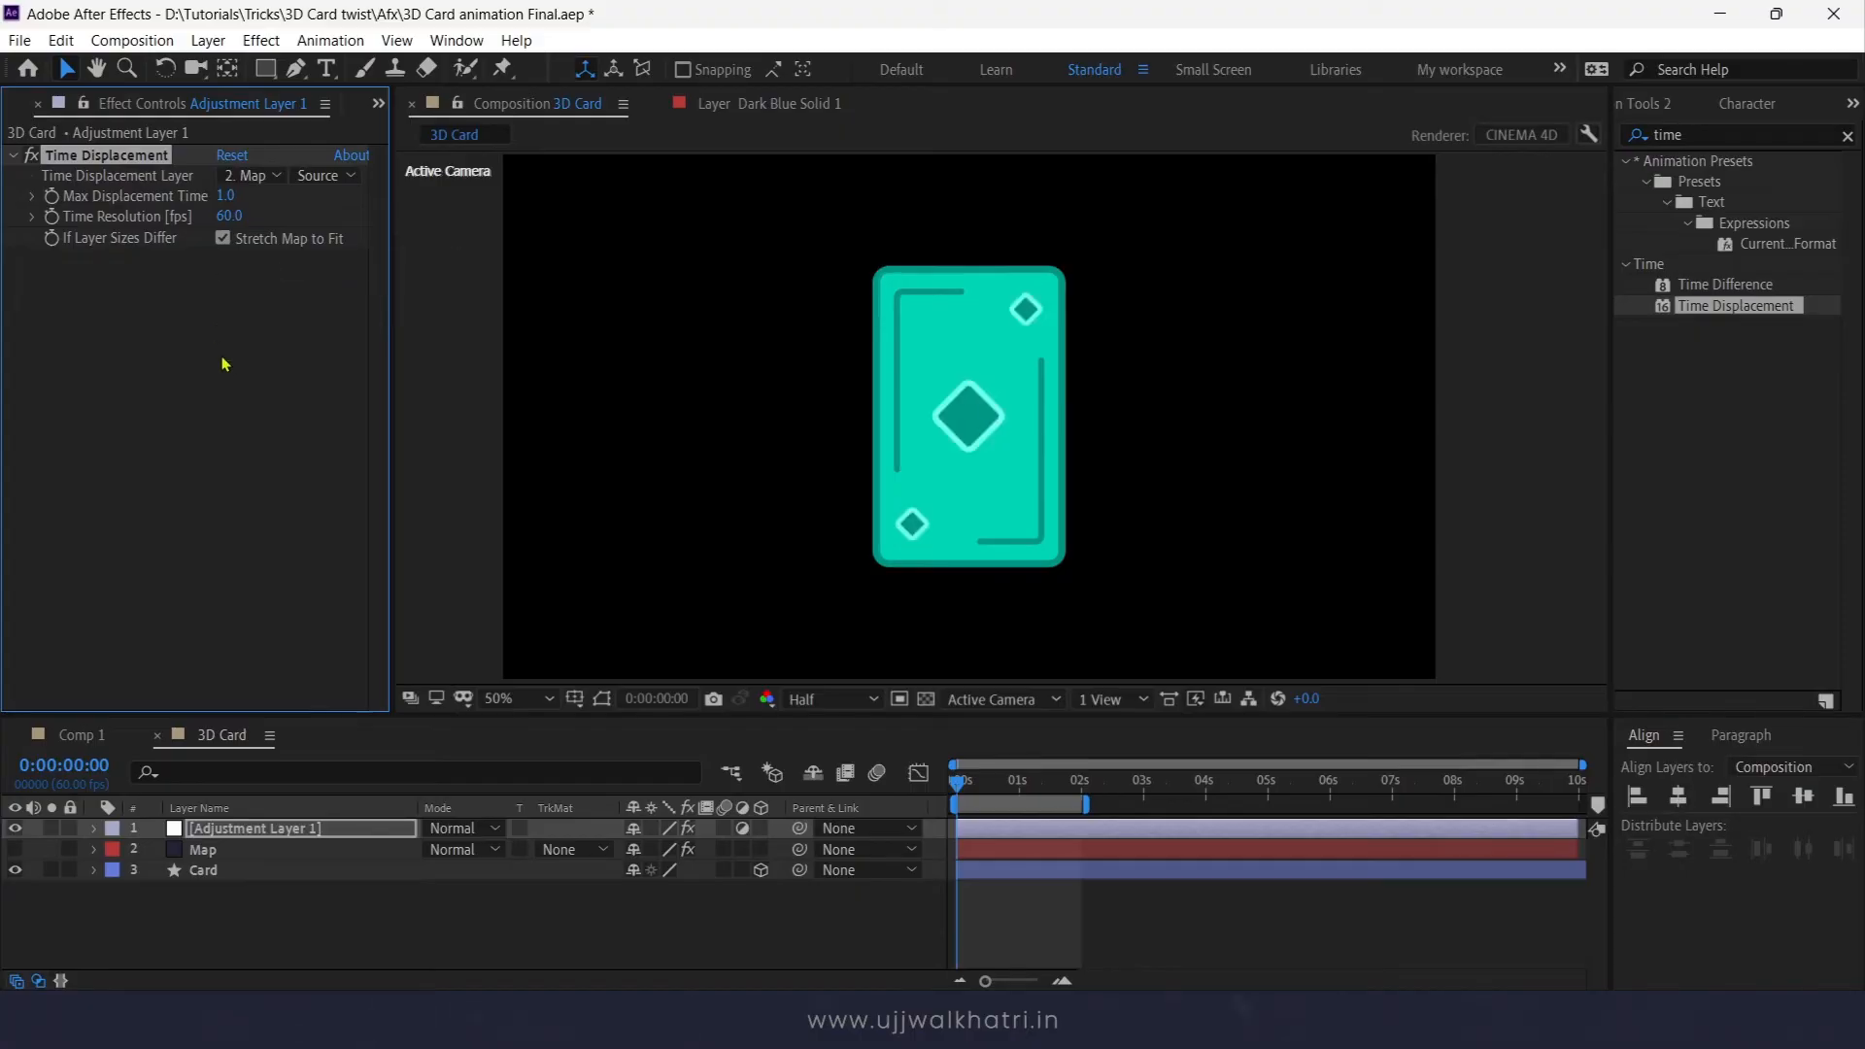
click(318, 175)
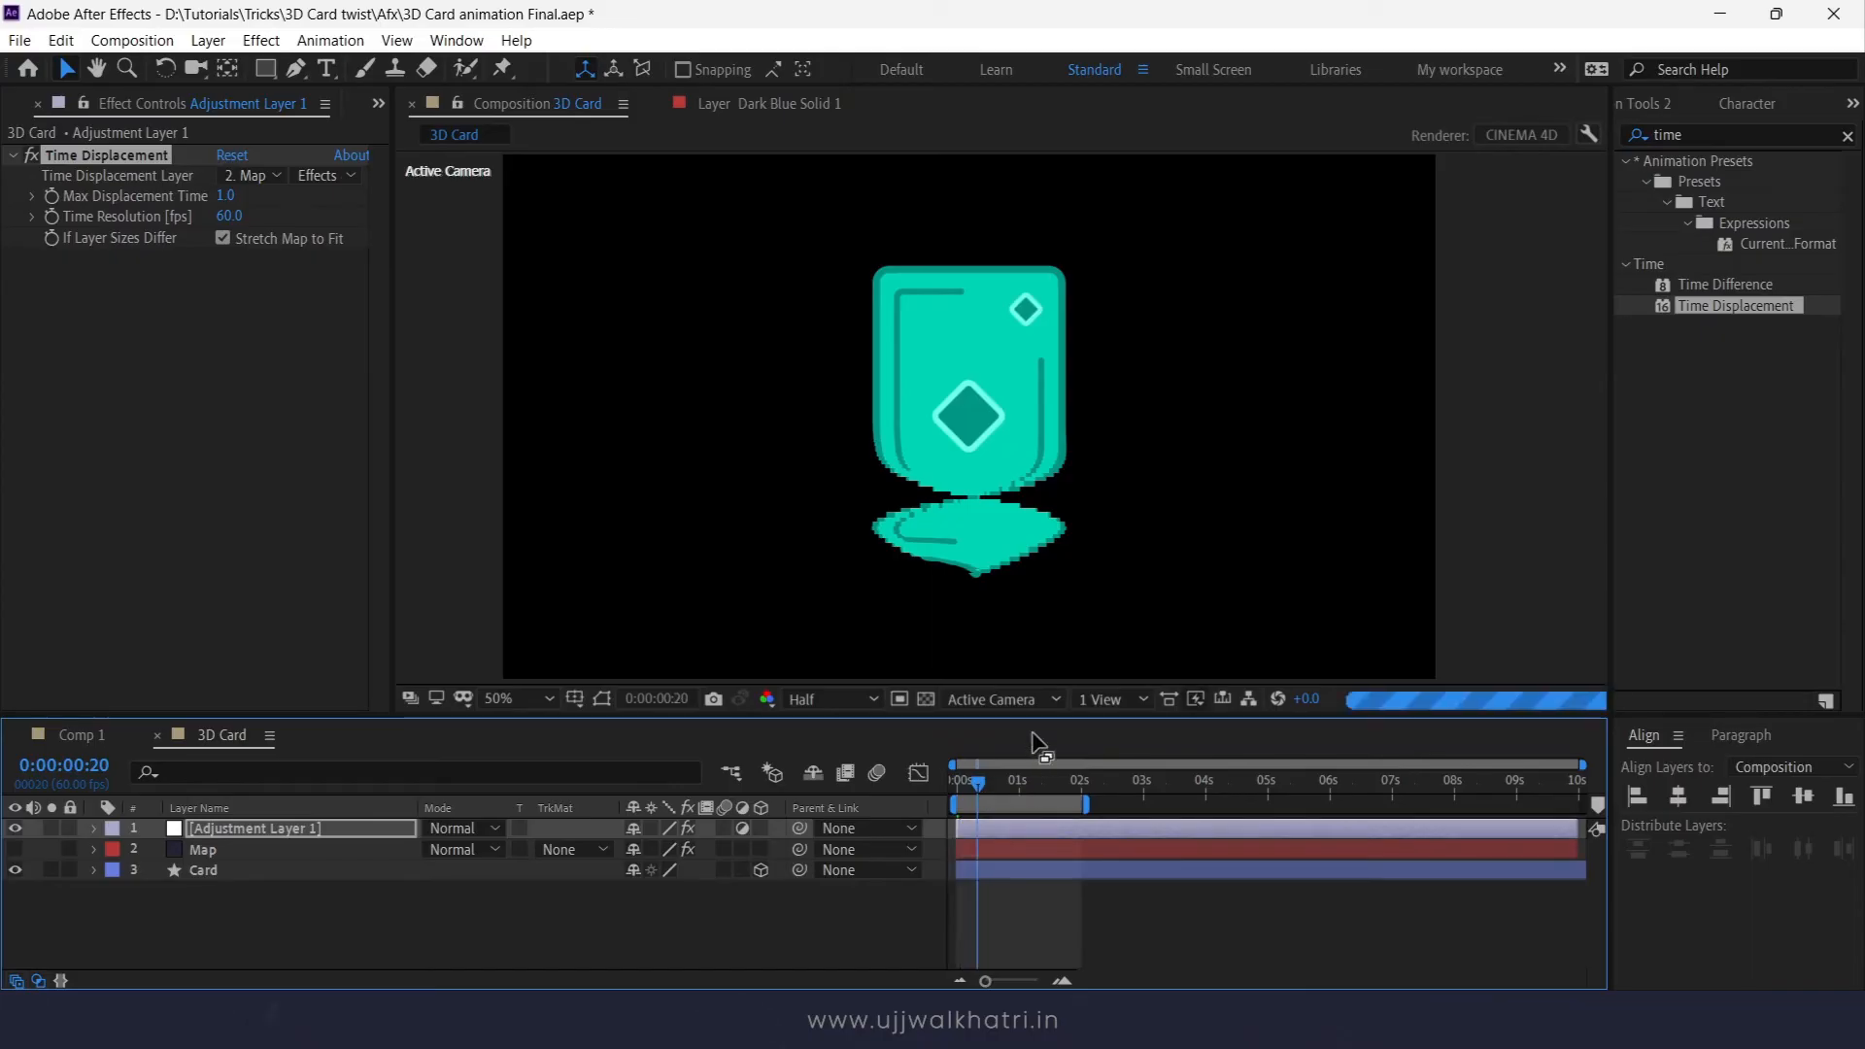
Step: Set Max Displacement Time to 0.1 and Time Resolution to 400, then preview the twisting card
click(1028, 780)
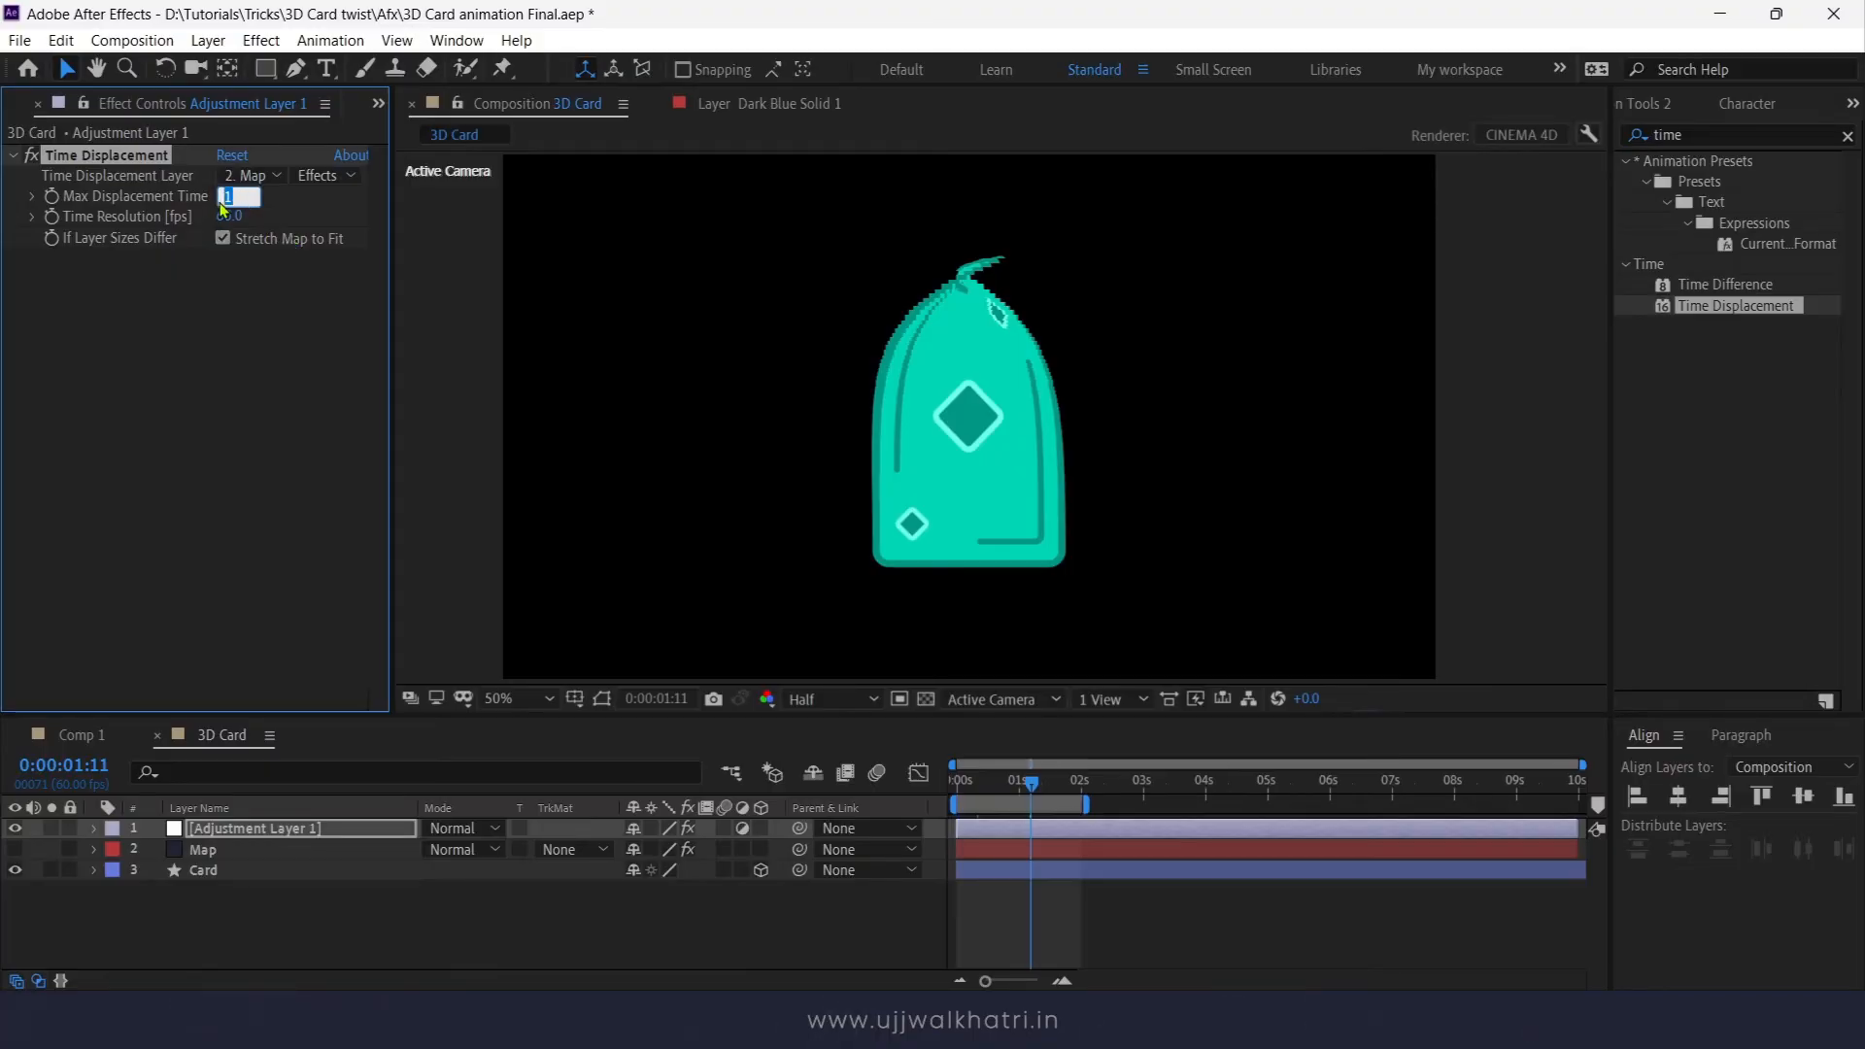
text(0.1)
click(235, 215)
text(400)
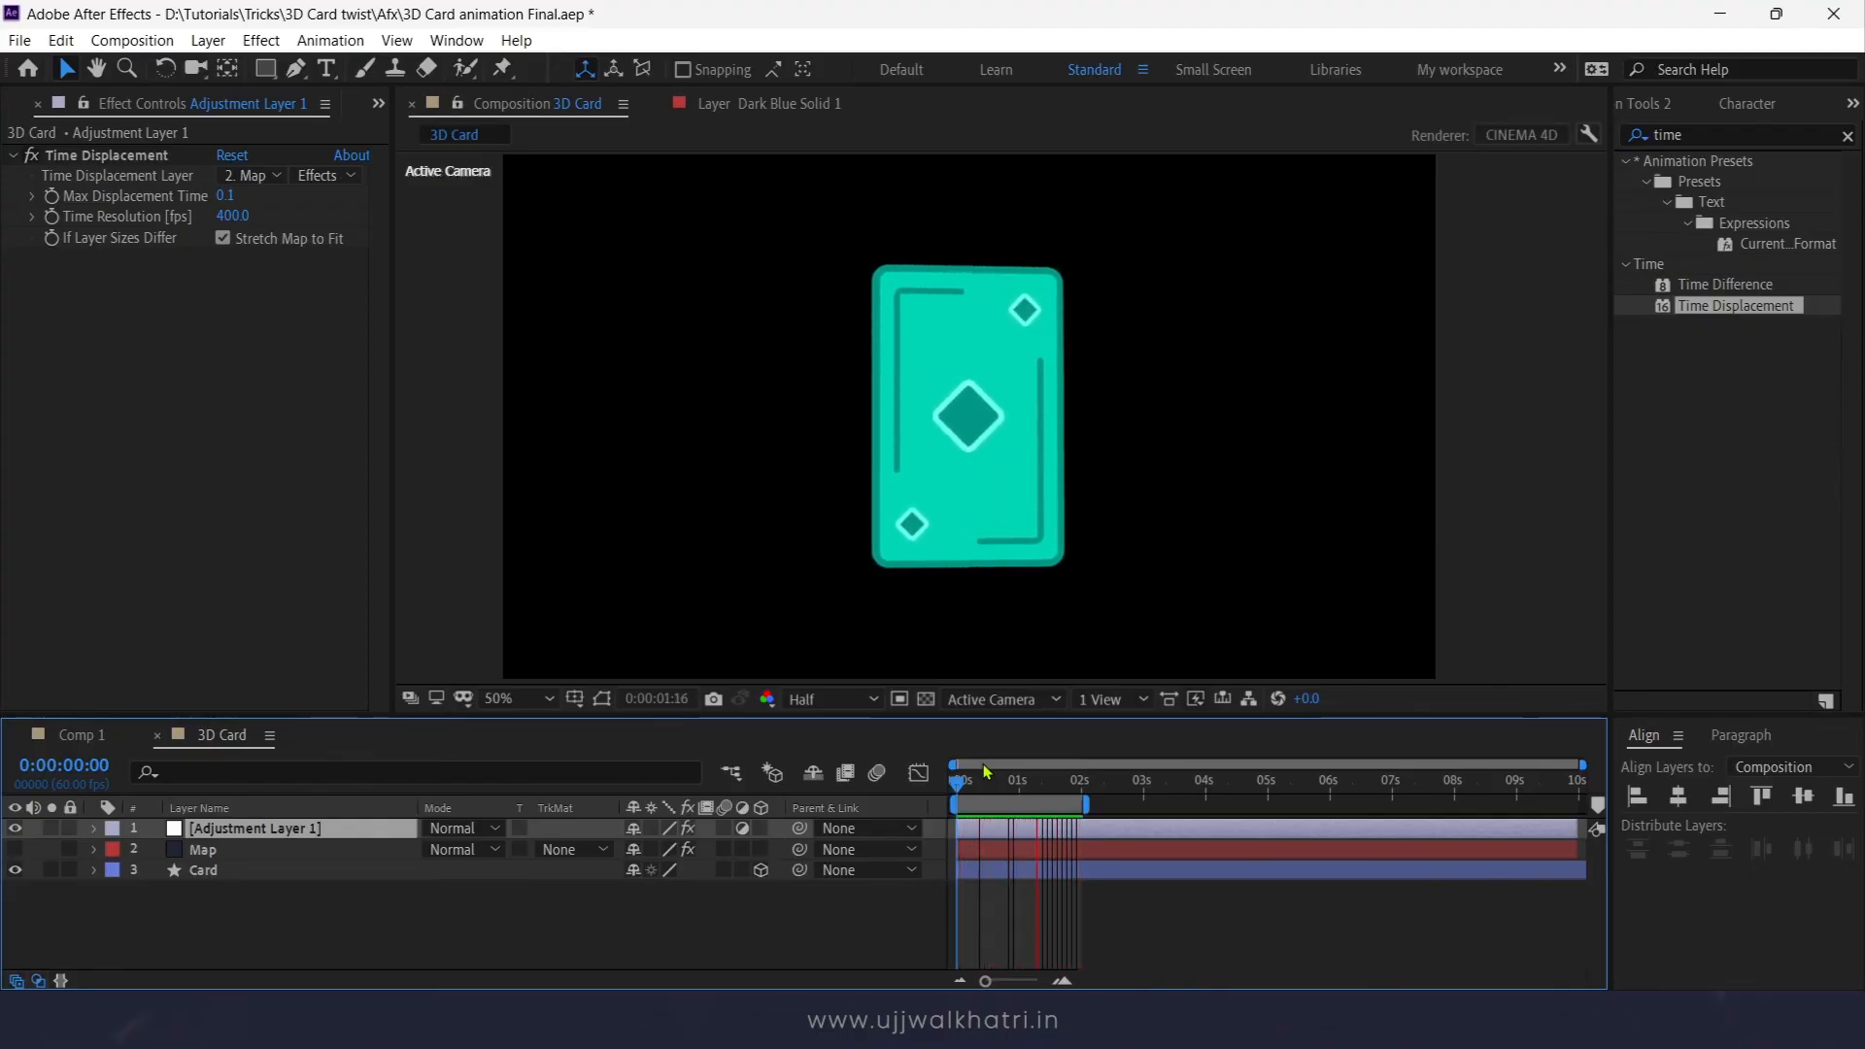
click(1037, 780)
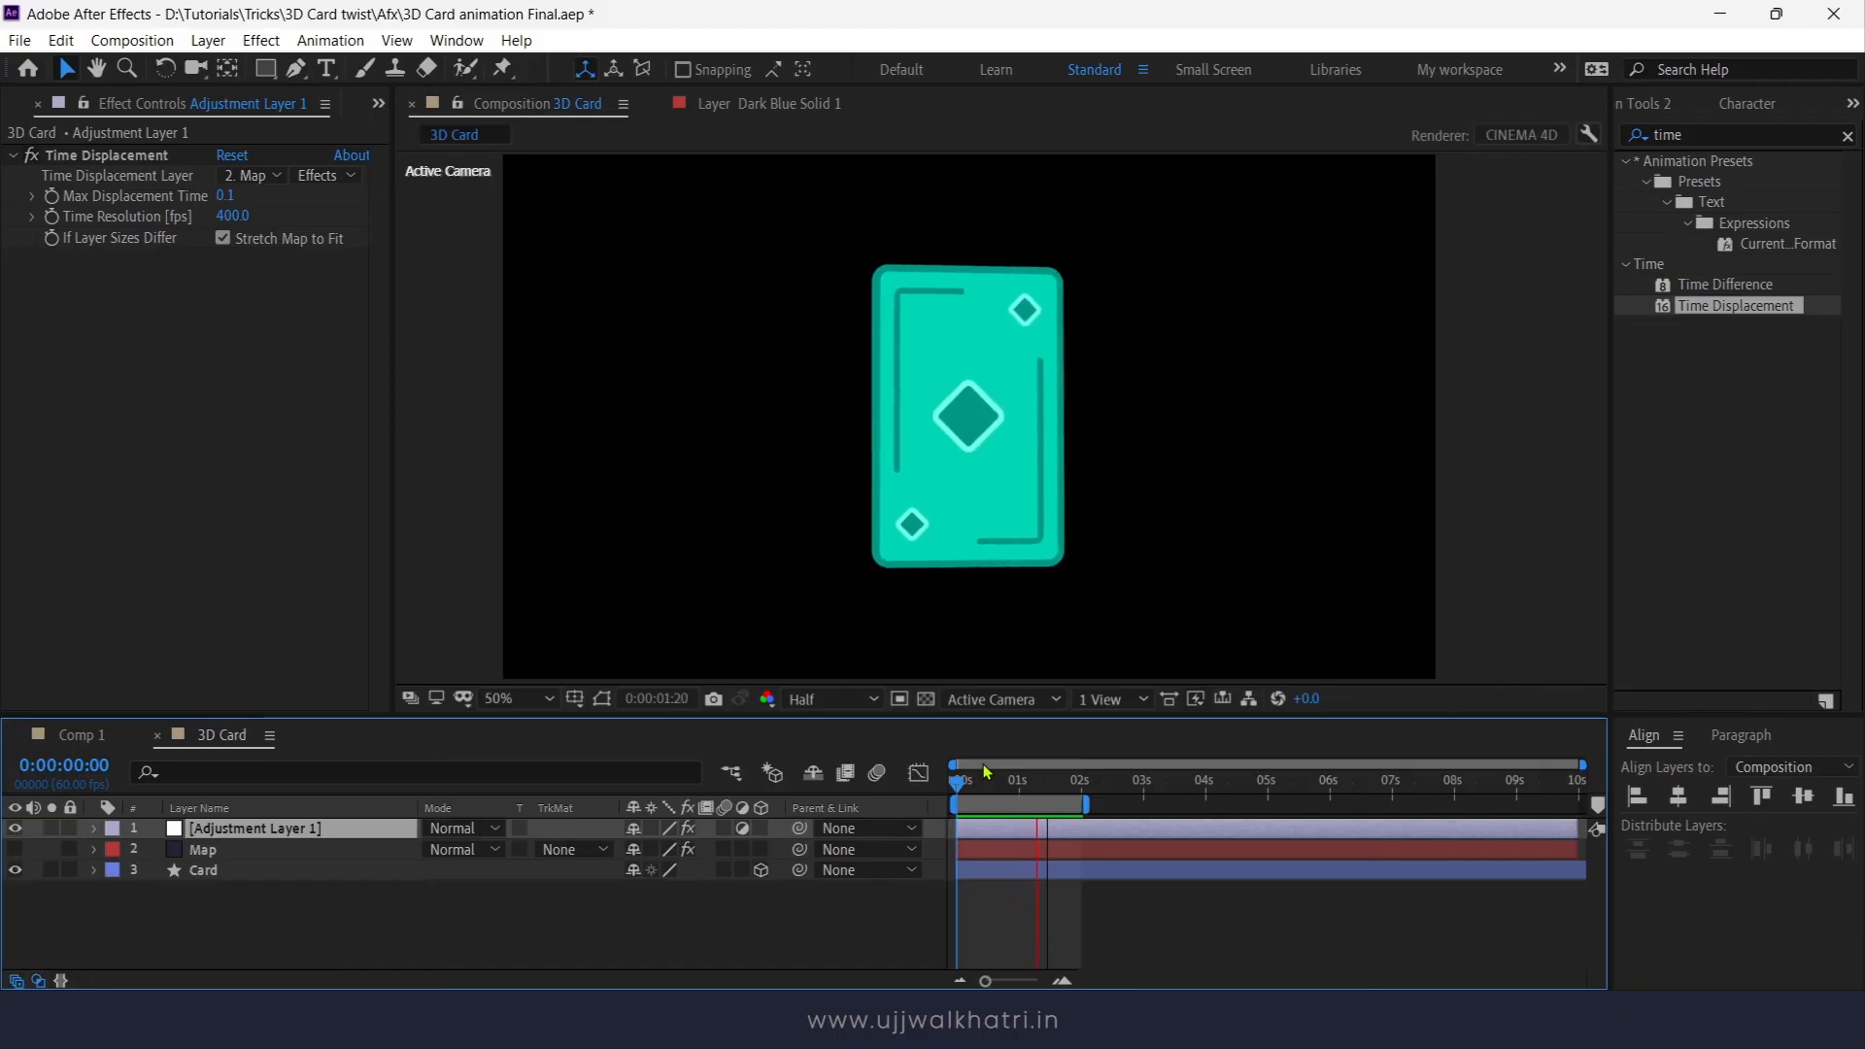